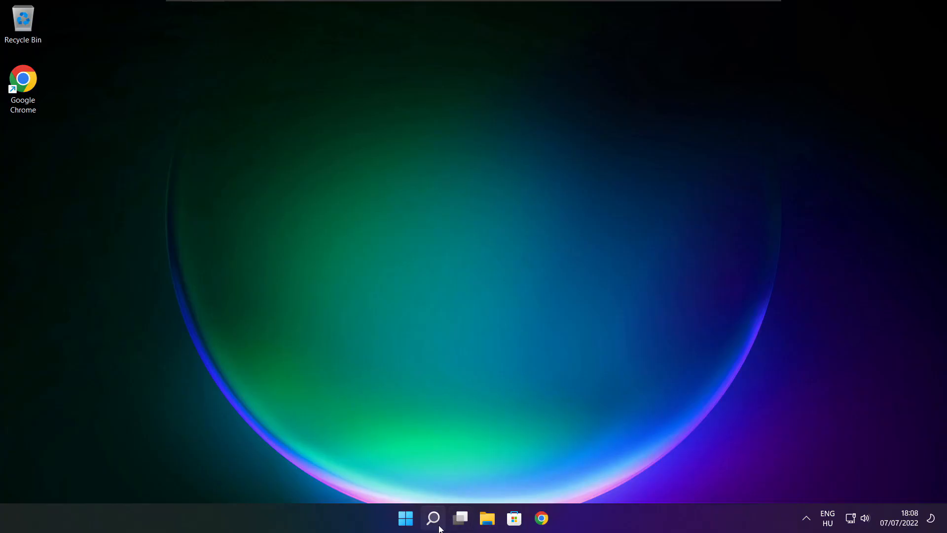
- Search Windows for 'device manager' to find Device Manager as the best match
left_click(432, 517)
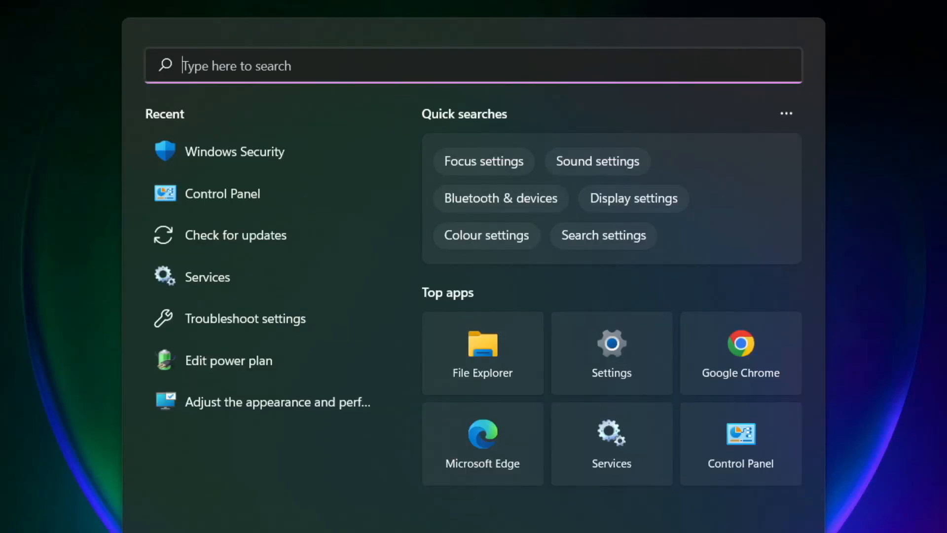
type("device Manager")
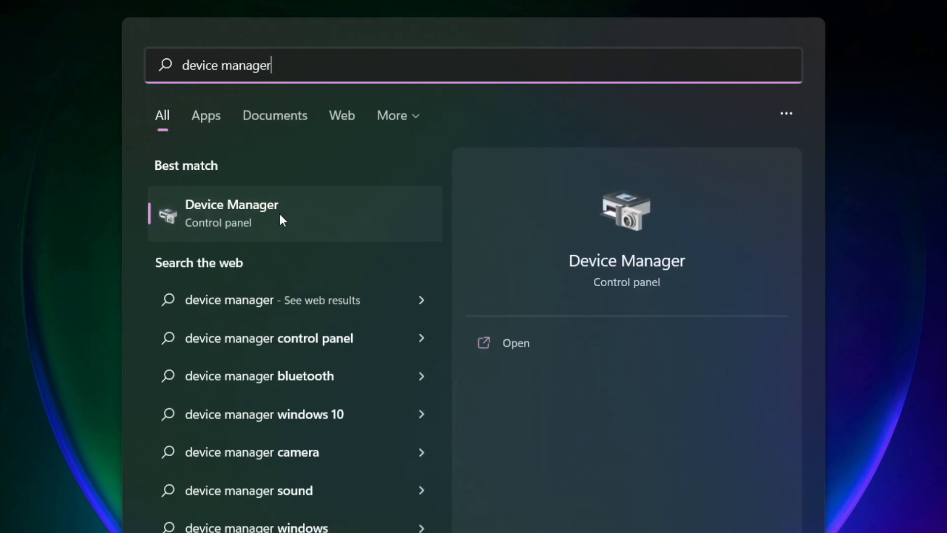
mouse_move(341, 228)
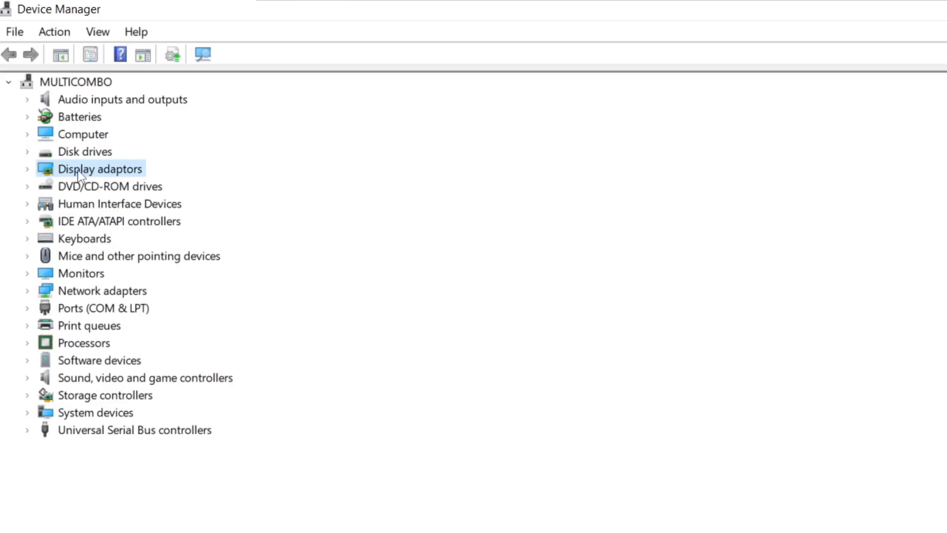
- Automatically update the VMware SVGA 3D display adapter driver, which is already the best
left_click(27, 169)
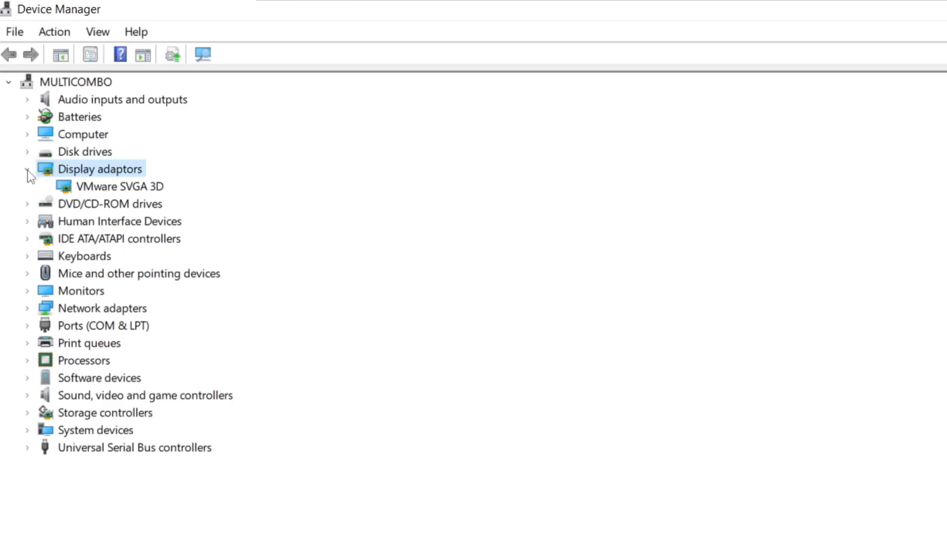
left_click(119, 185)
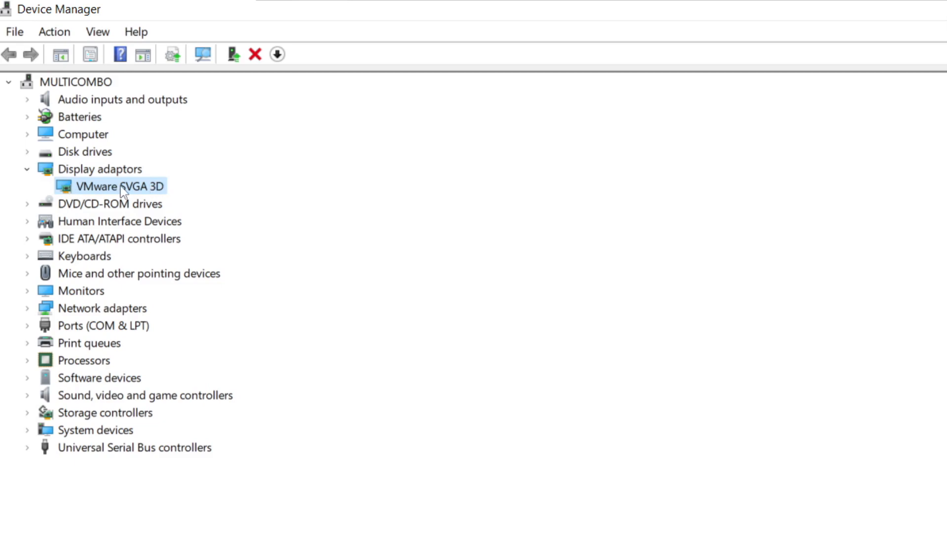
right_click(115, 186)
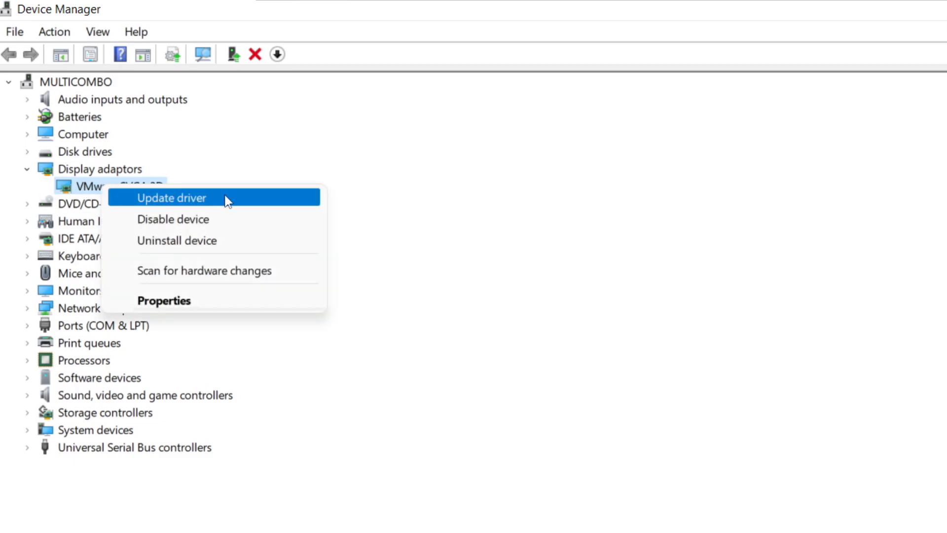
left_click(171, 197)
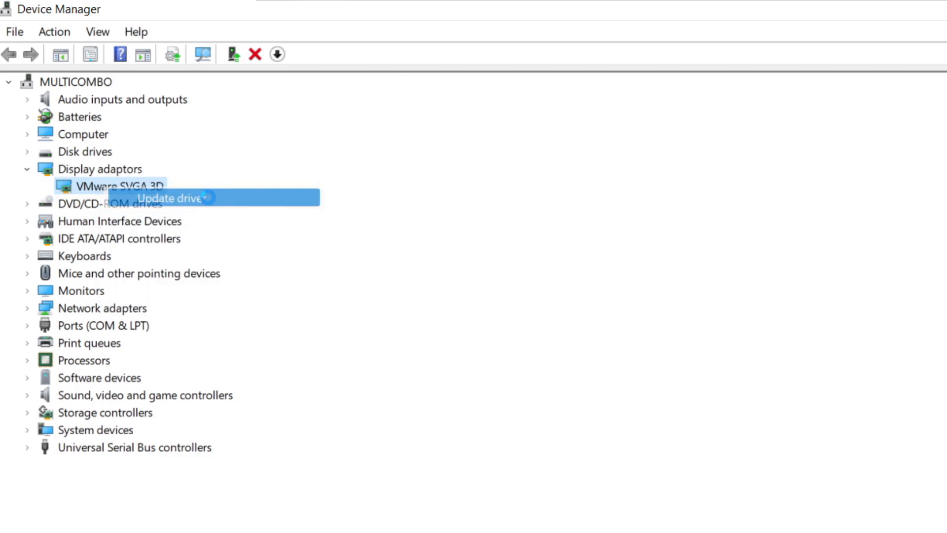
left_click(171, 198)
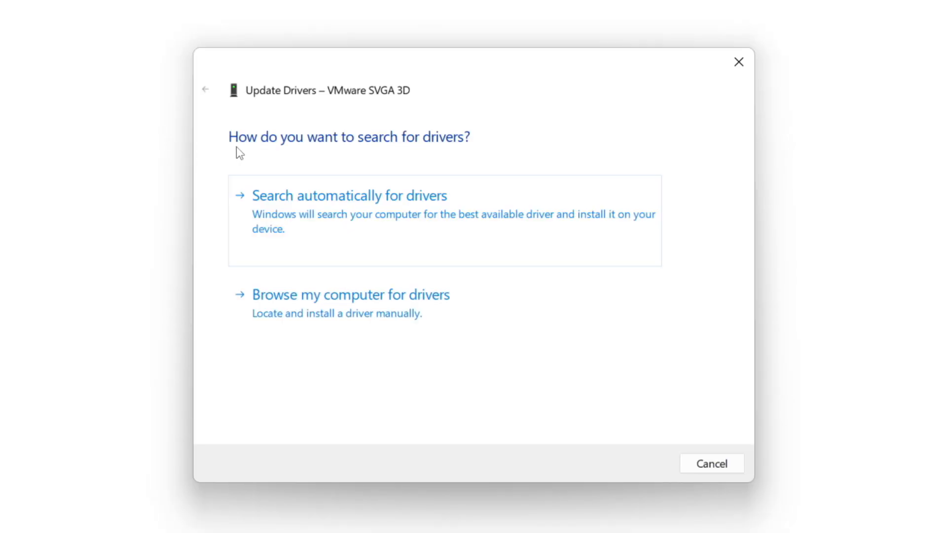
mouse_move(331, 239)
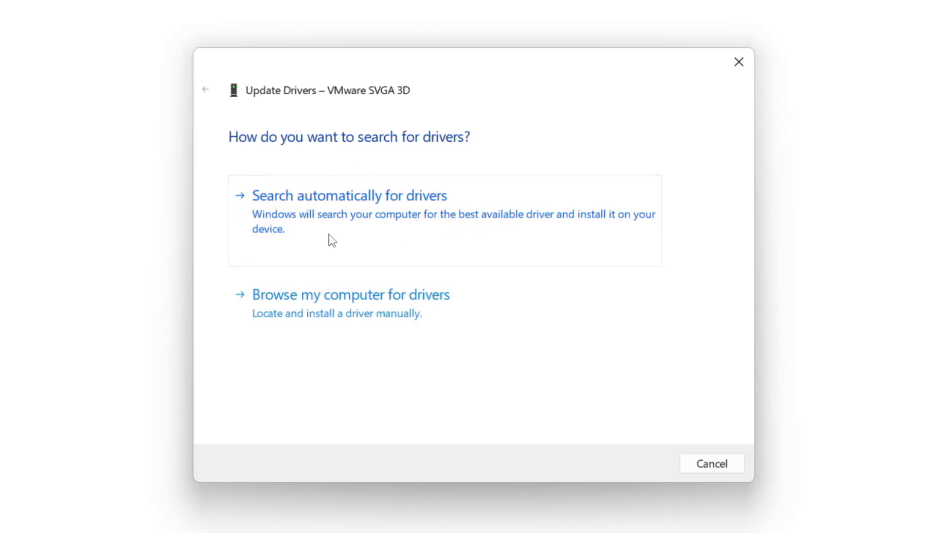
mouse_move(419, 224)
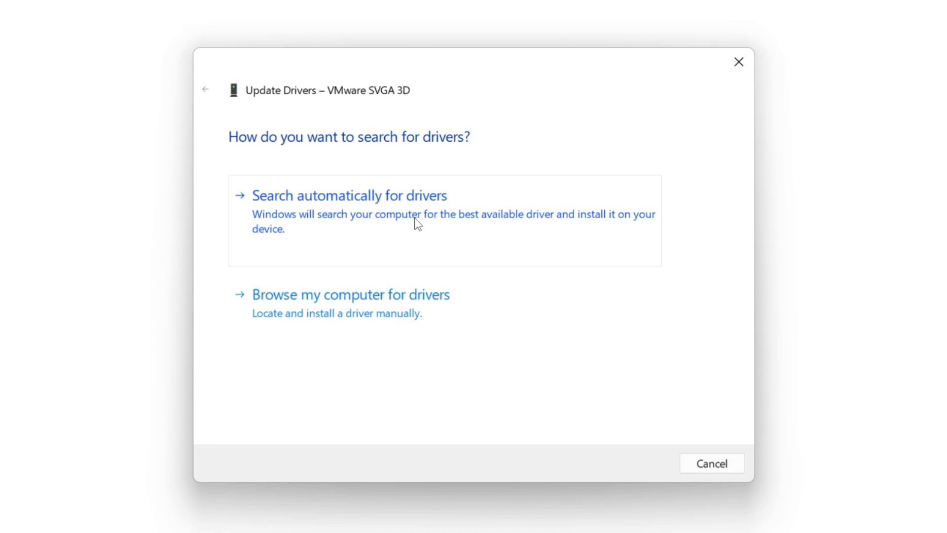
left_click(349, 195)
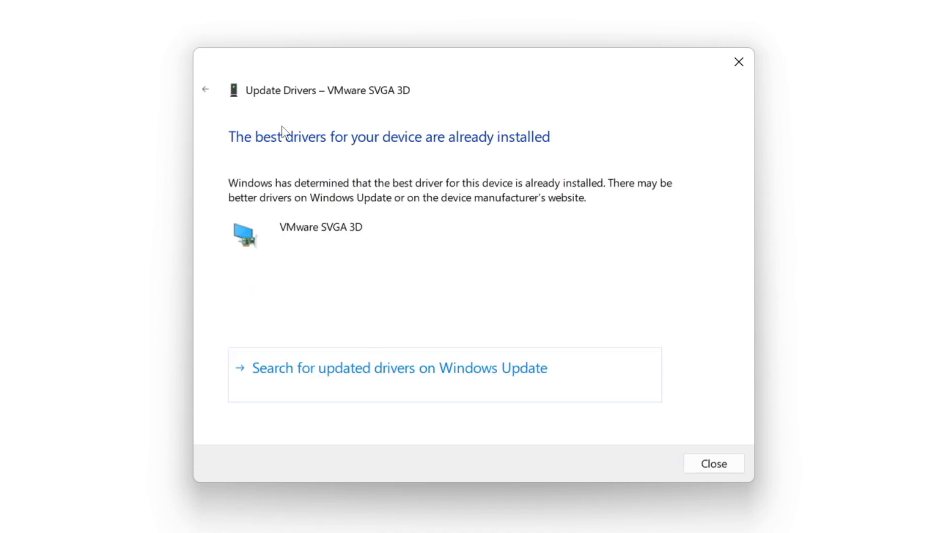
mouse_move(625, 351)
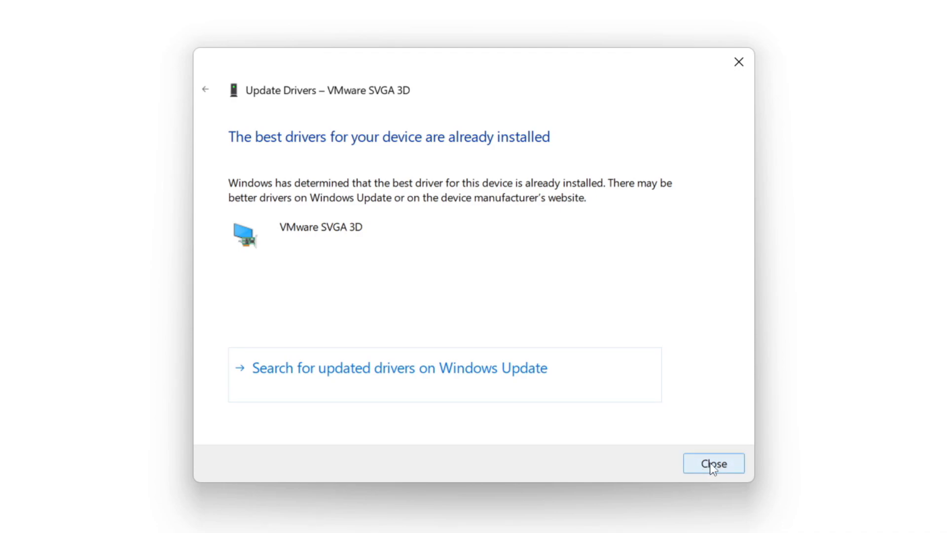
left_click(713, 463)
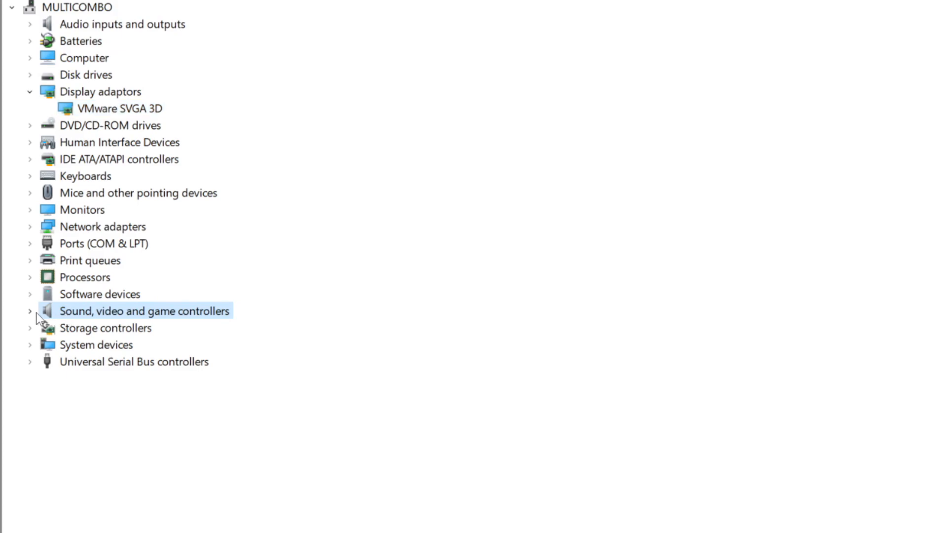
mouse_move(150, 326)
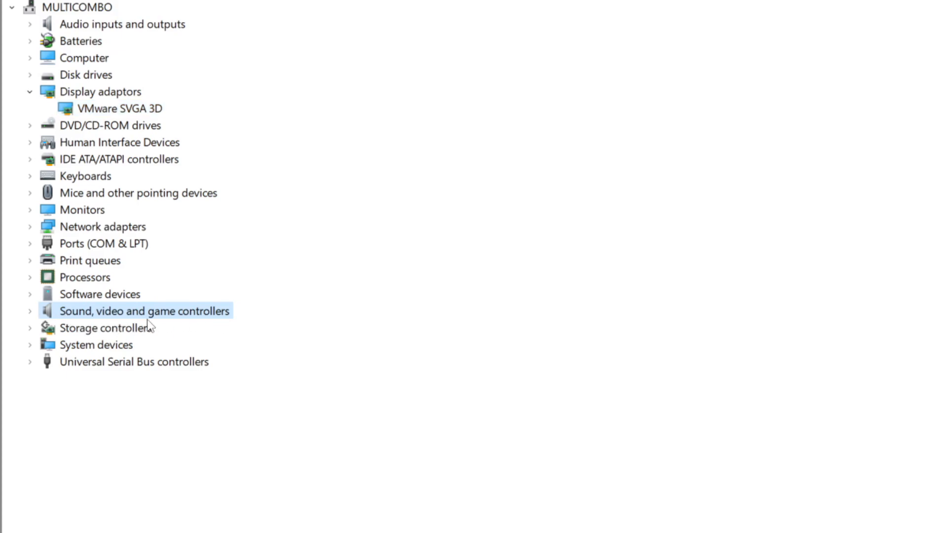
- Automatically update the High Definition Audio Device driver, which is already the best
left_click(29, 310)
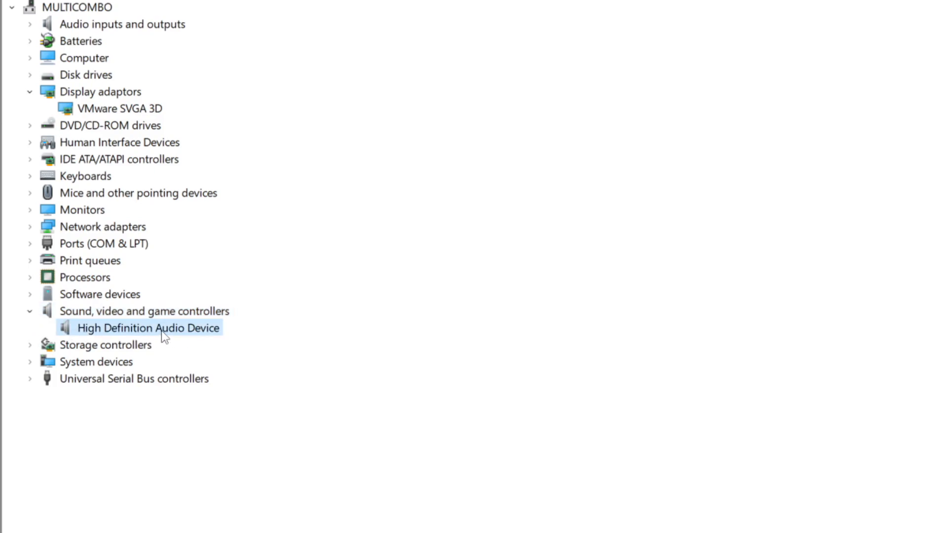
mouse_move(138, 334)
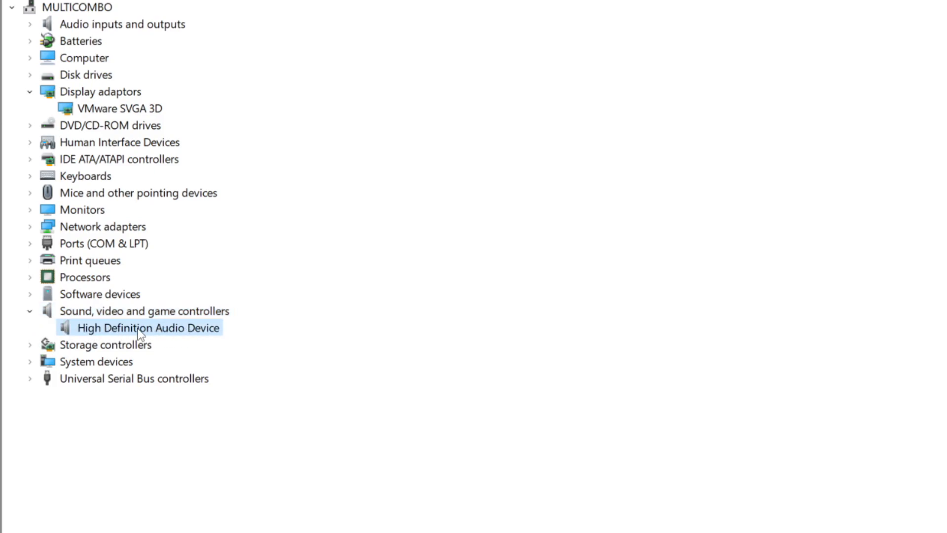
right_click(147, 328)
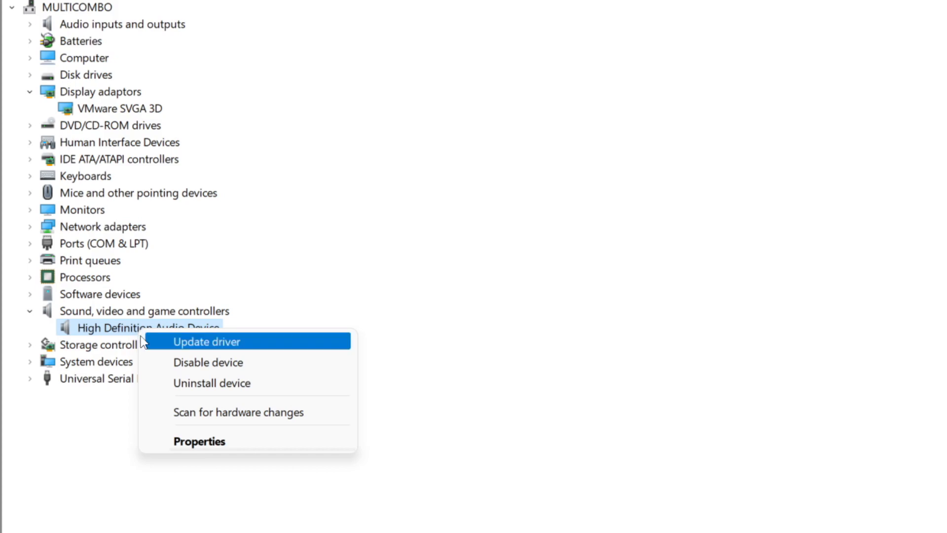
mouse_move(280, 347)
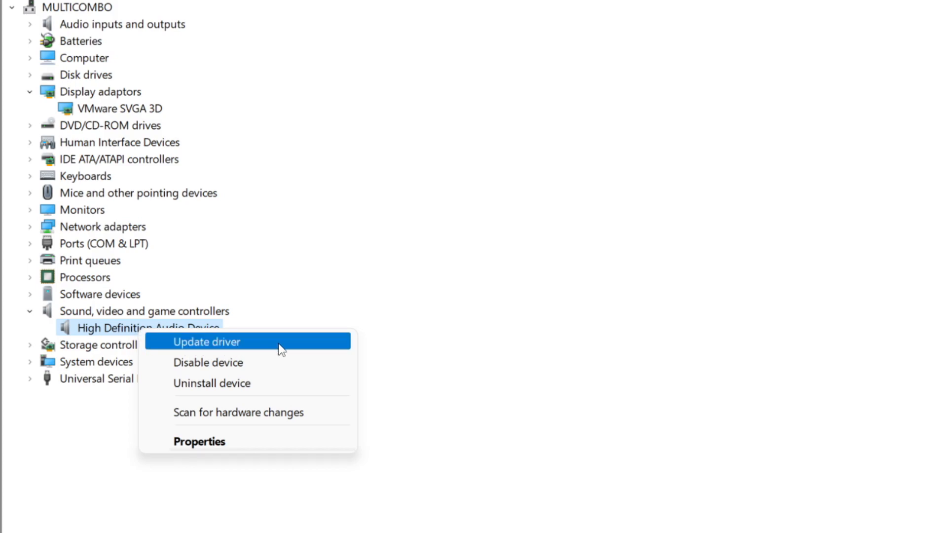
left_click(207, 341)
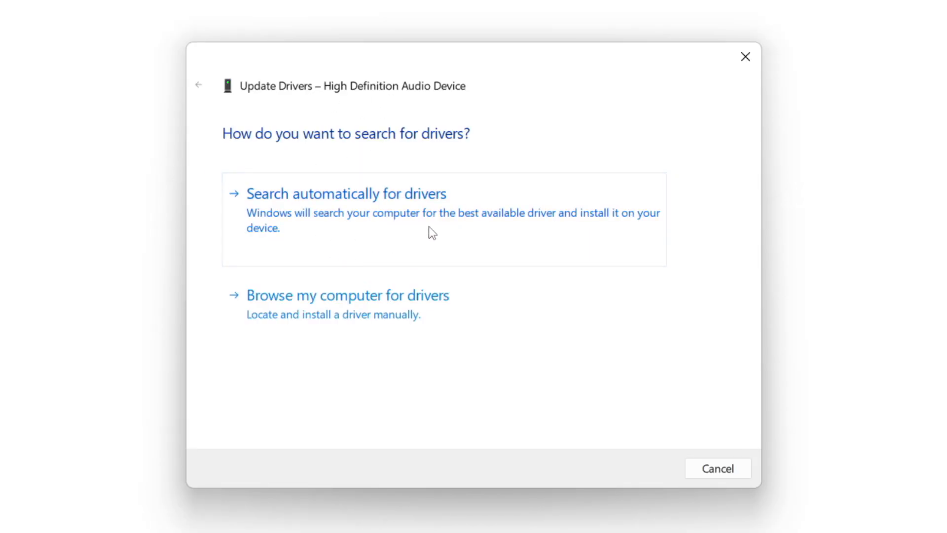
mouse_move(379, 219)
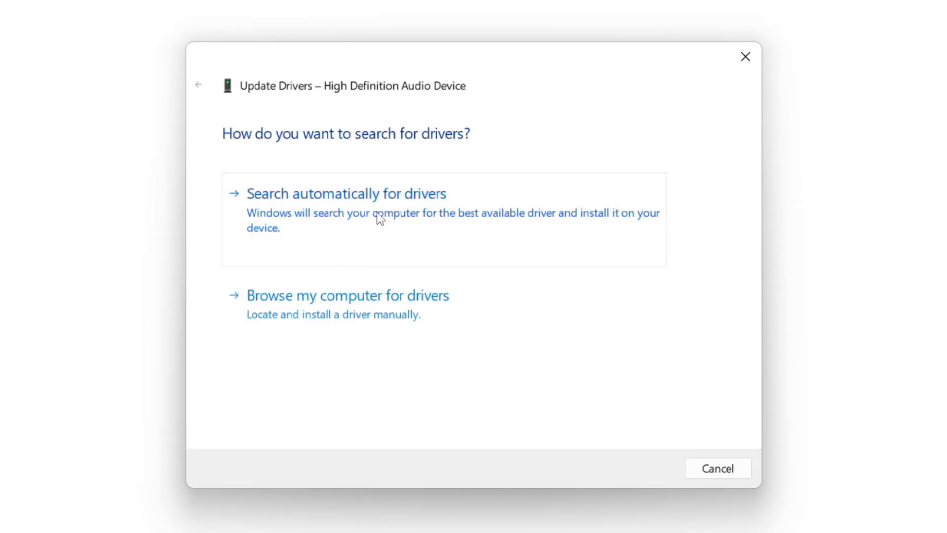
left_click(346, 193)
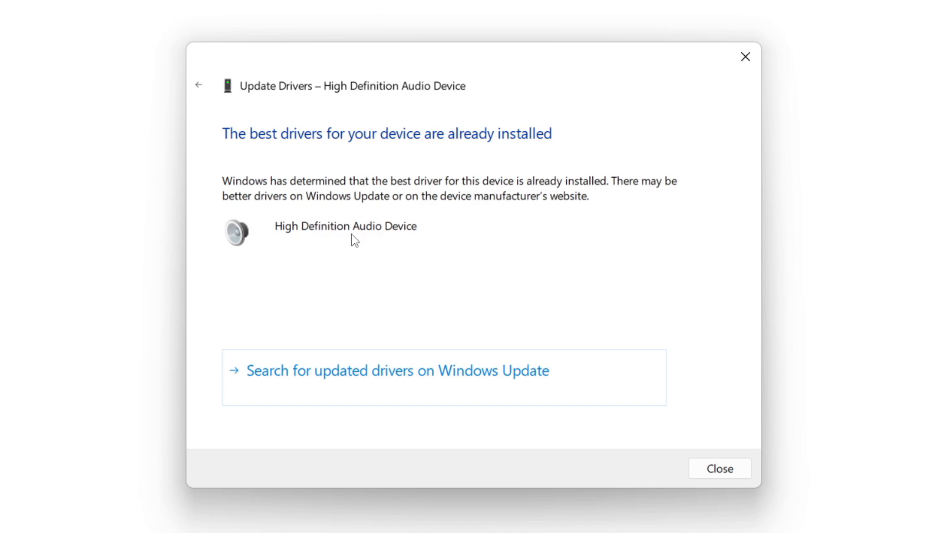
mouse_move(434, 181)
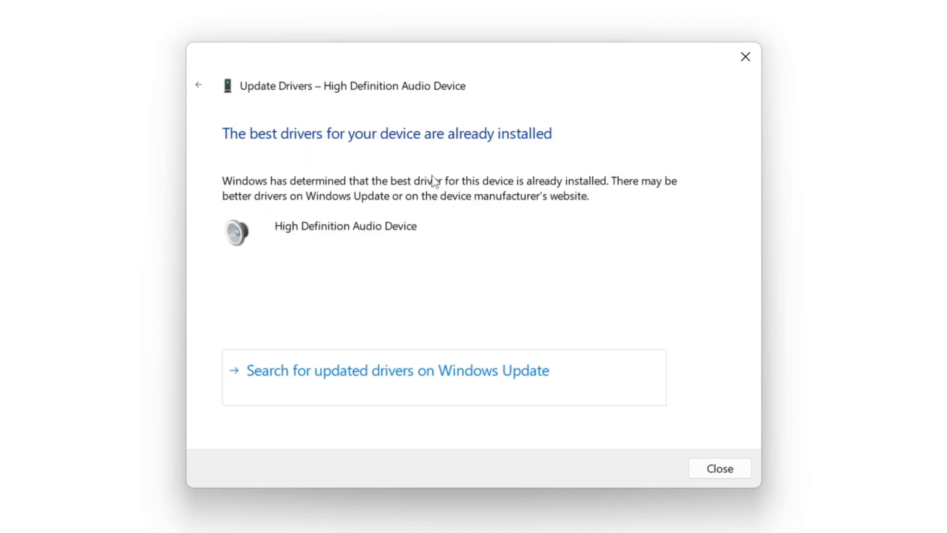
mouse_move(720, 468)
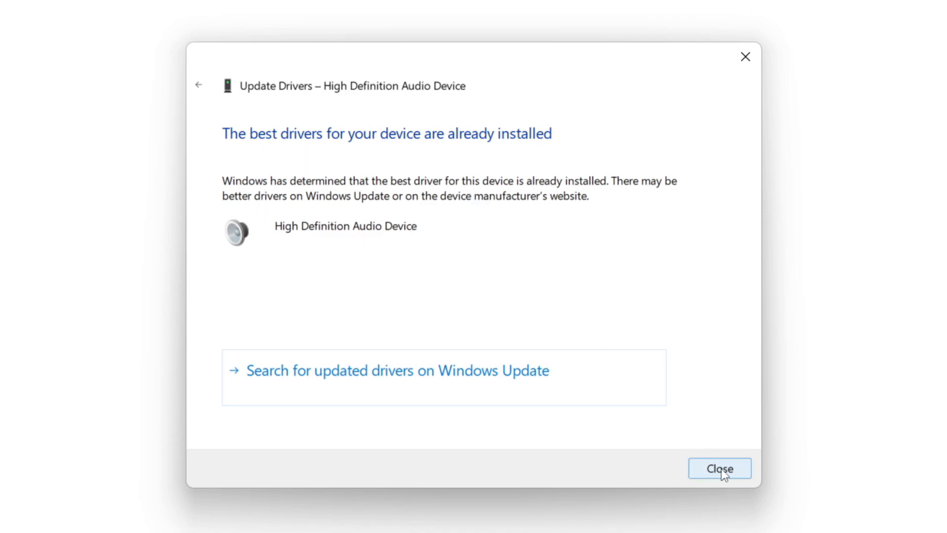
left_click(719, 468)
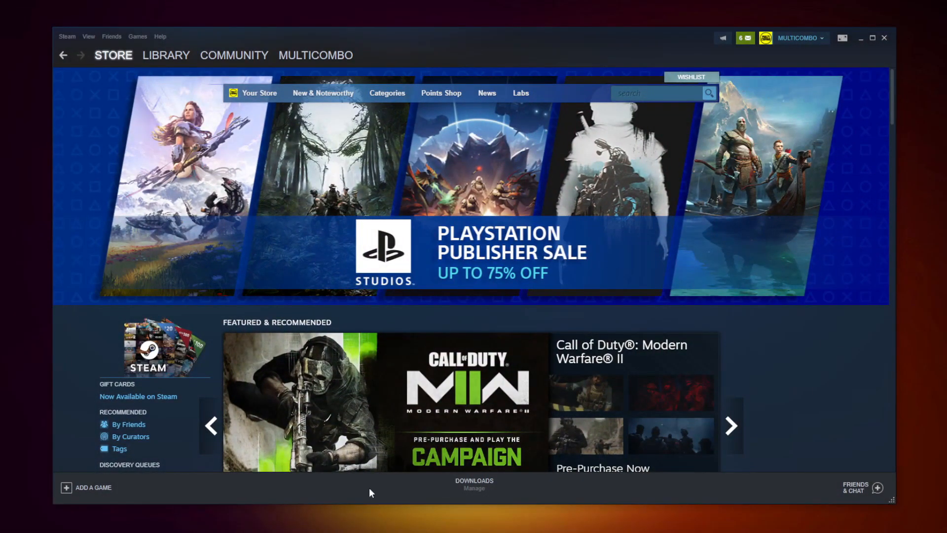
- Open Properties for Counter-Strike: Global Offensive from the Steam Library
left_click(166, 55)
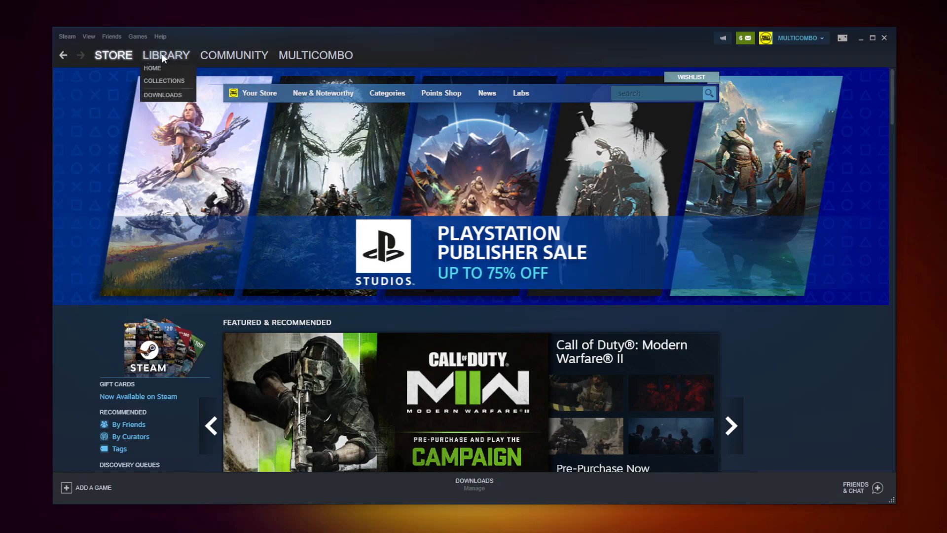
left_click(166, 54)
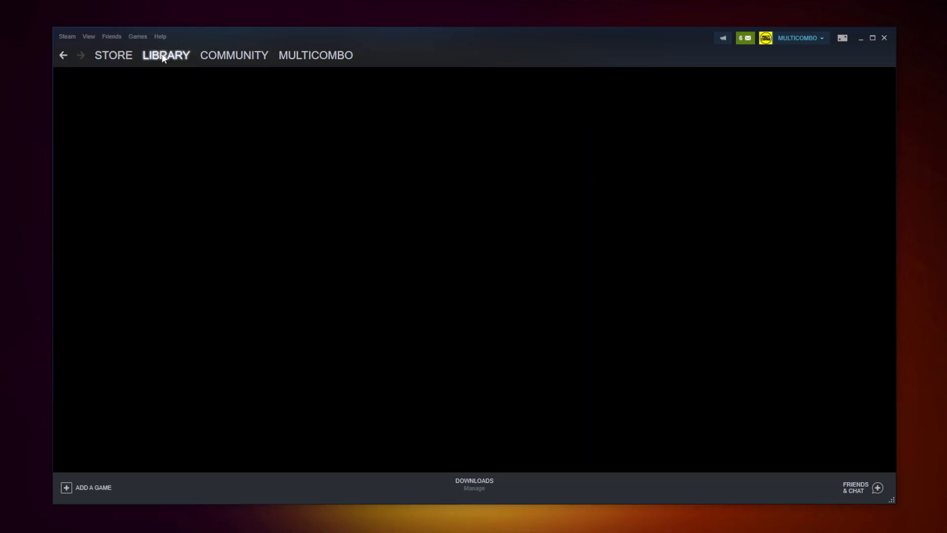
left_click(166, 54)
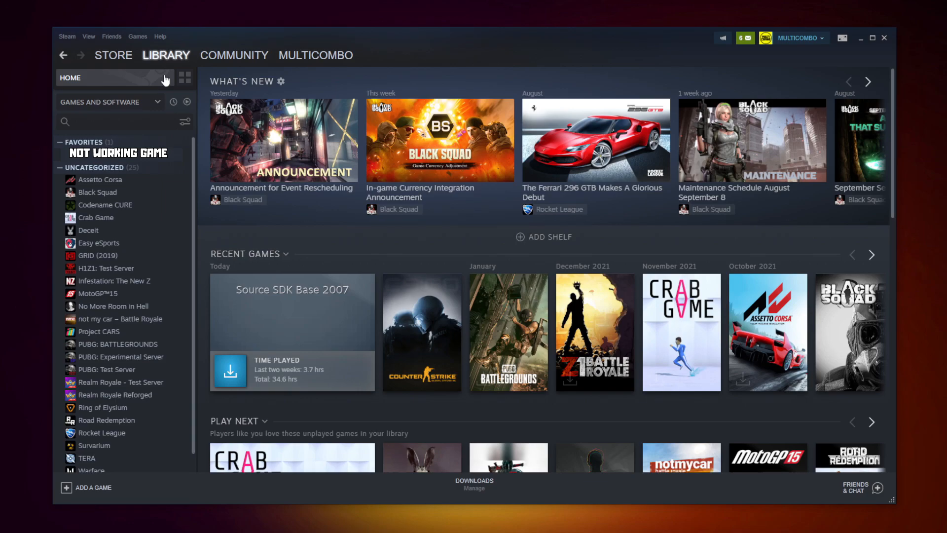
mouse_move(186, 161)
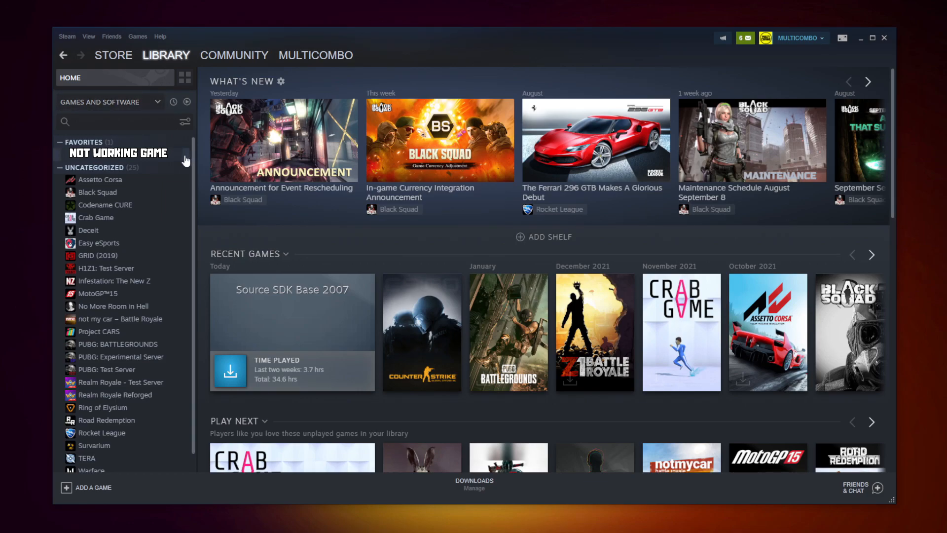
right_click(117, 152)
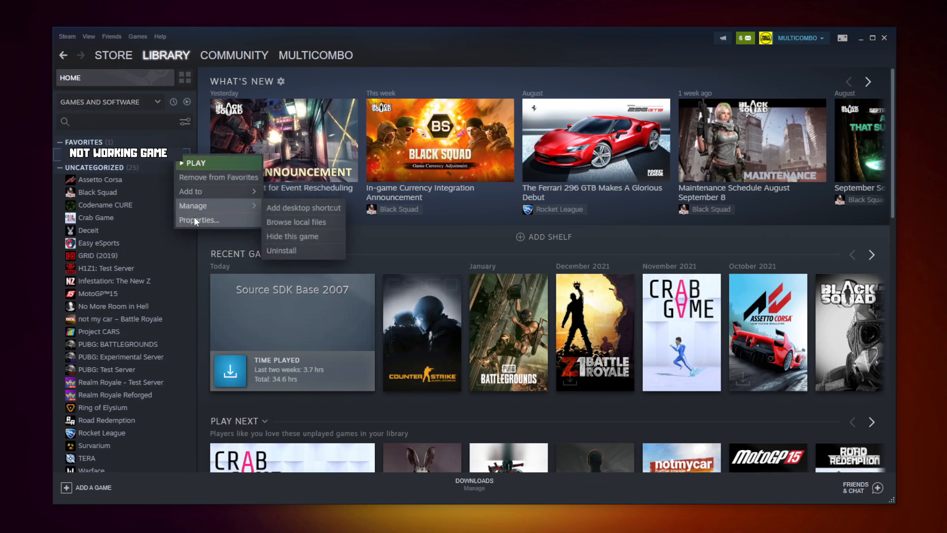
mouse_move(199, 220)
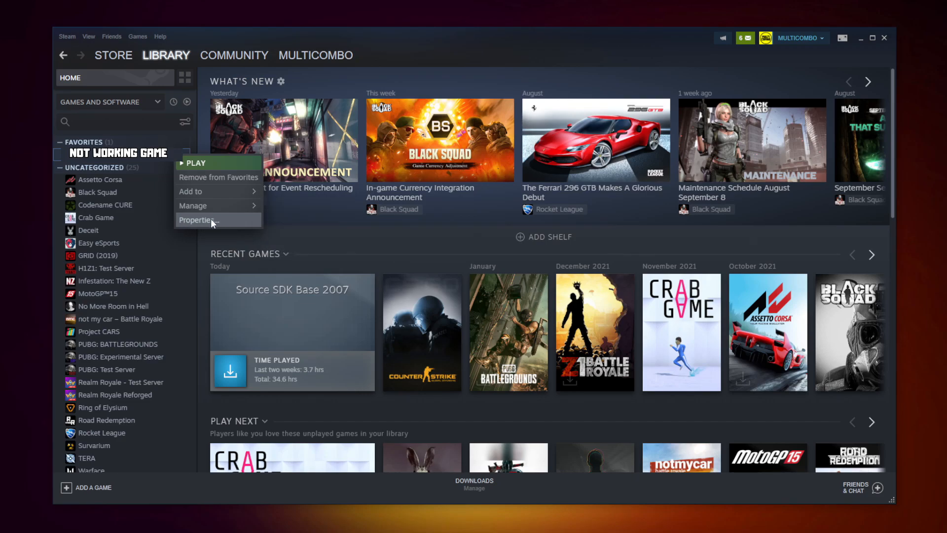
left_click(196, 220)
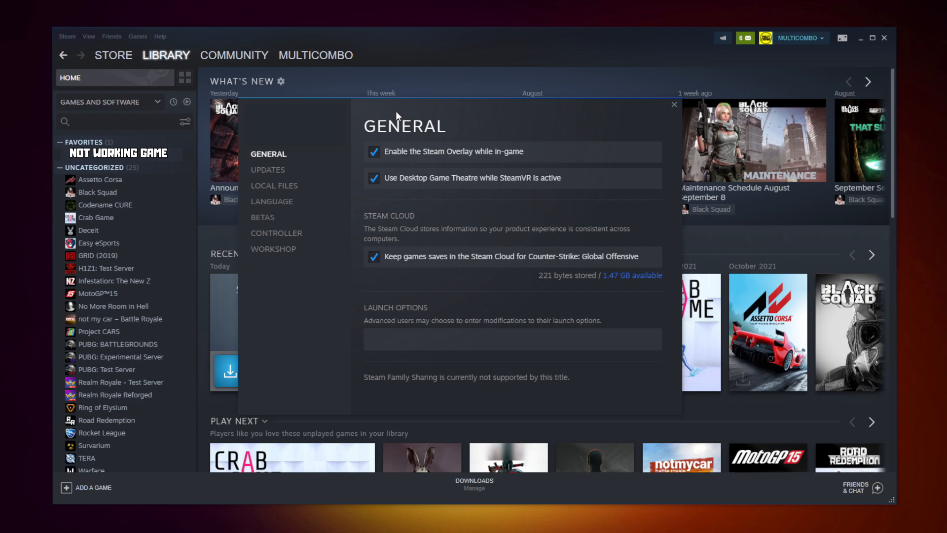
mouse_move(273, 186)
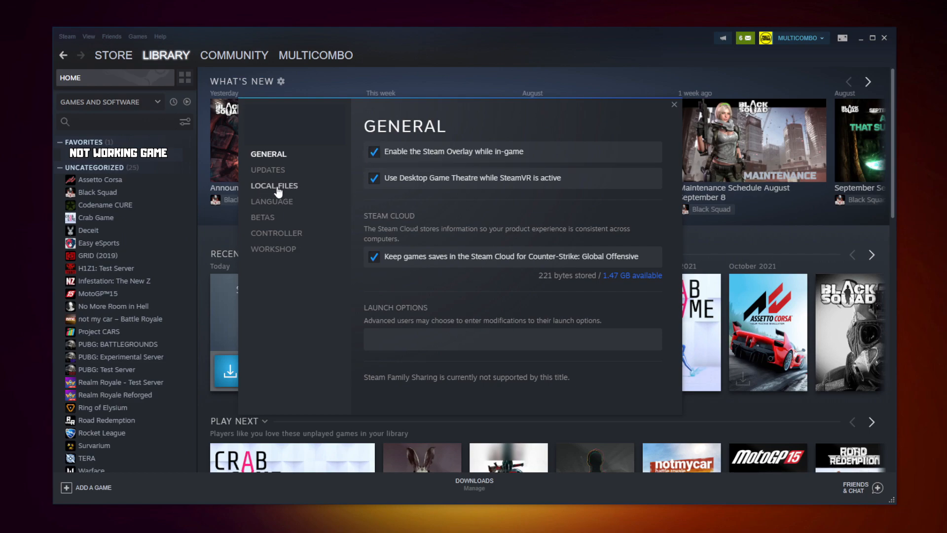
- Verify the game's local files, all 3367 validated, and browse its install folder
left_click(274, 186)
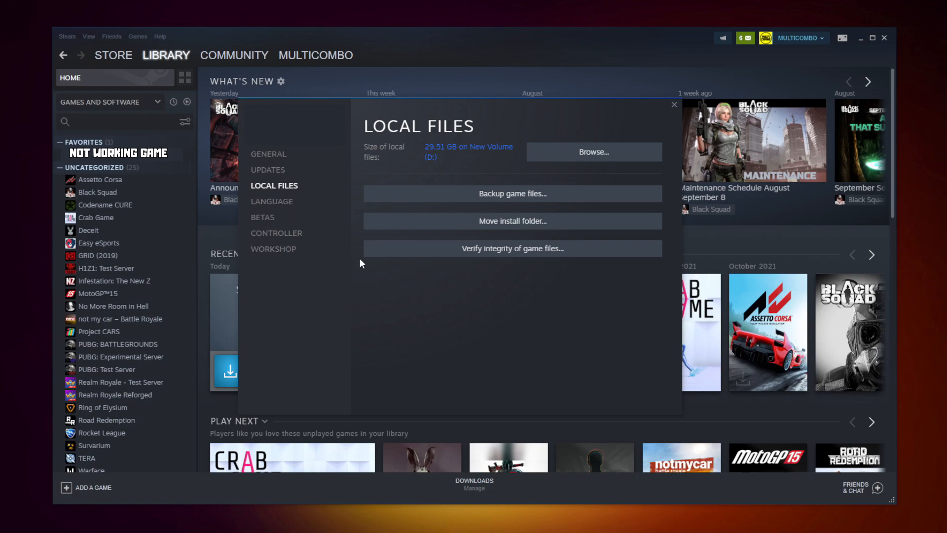
mouse_move(512, 248)
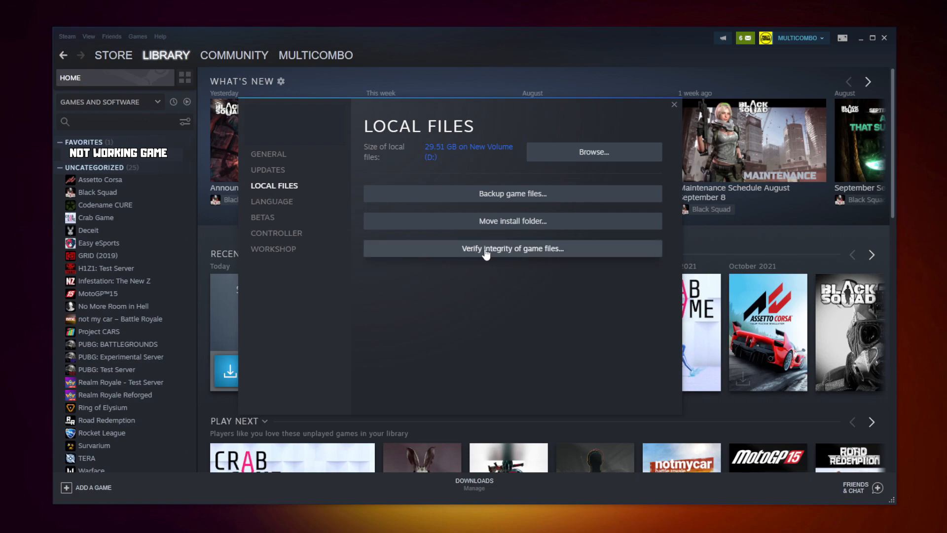
left_click(512, 248)
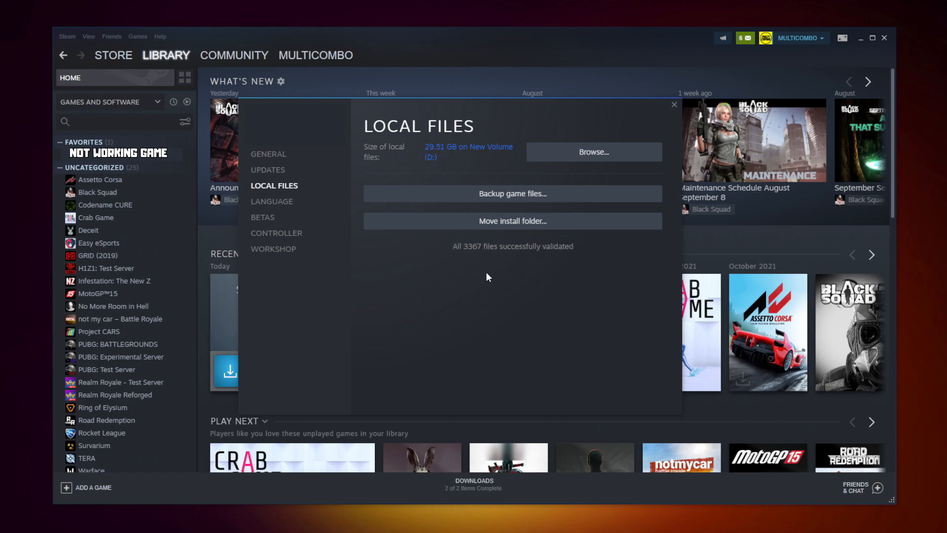
mouse_move(449, 268)
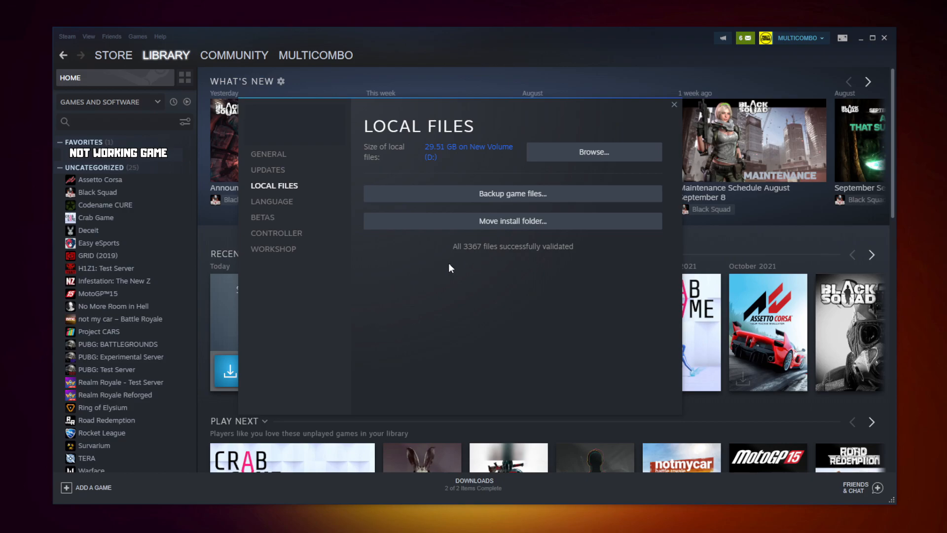
mouse_move(477, 251)
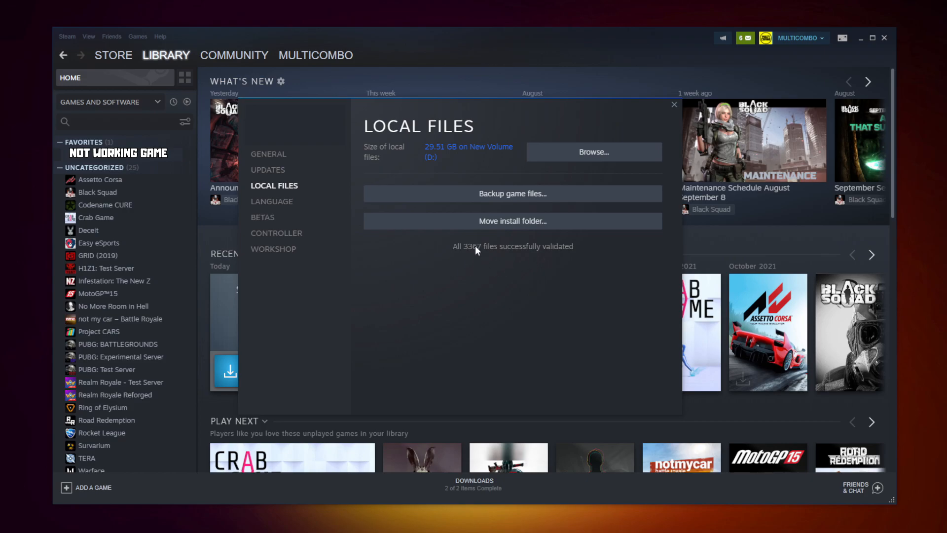
left_click(593, 151)
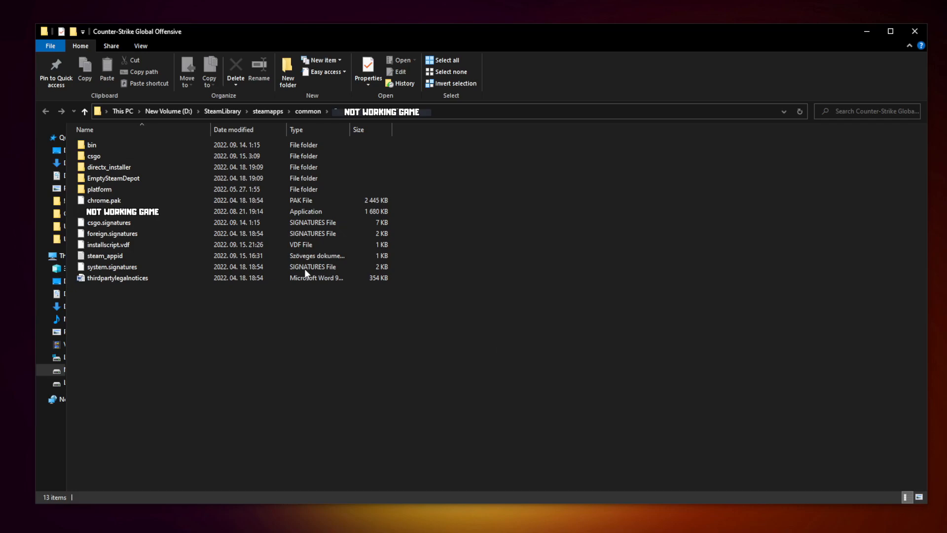
- Set the game exe to Windows 8 compatibility, no fullscreen optimizations, run as administrator
left_click(122, 211)
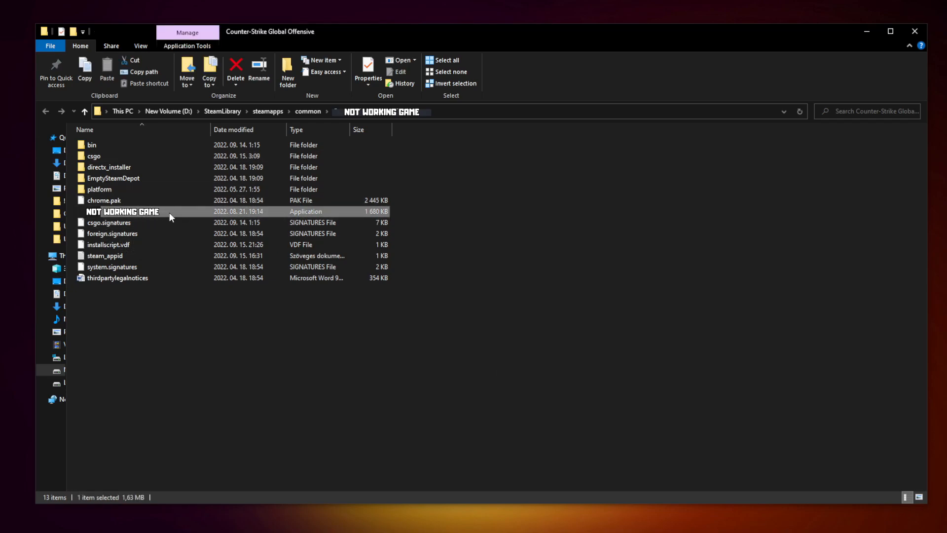
right_click(123, 211)
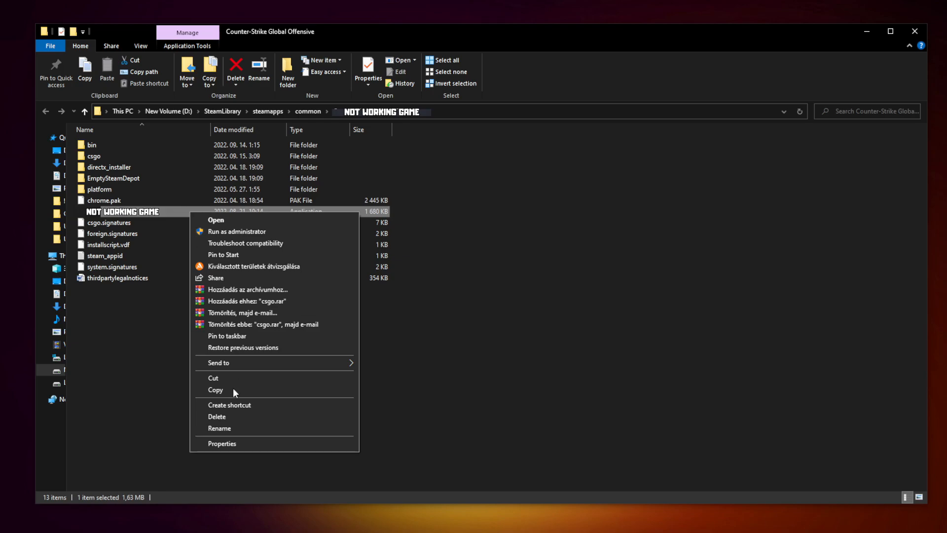
mouse_move(274, 447)
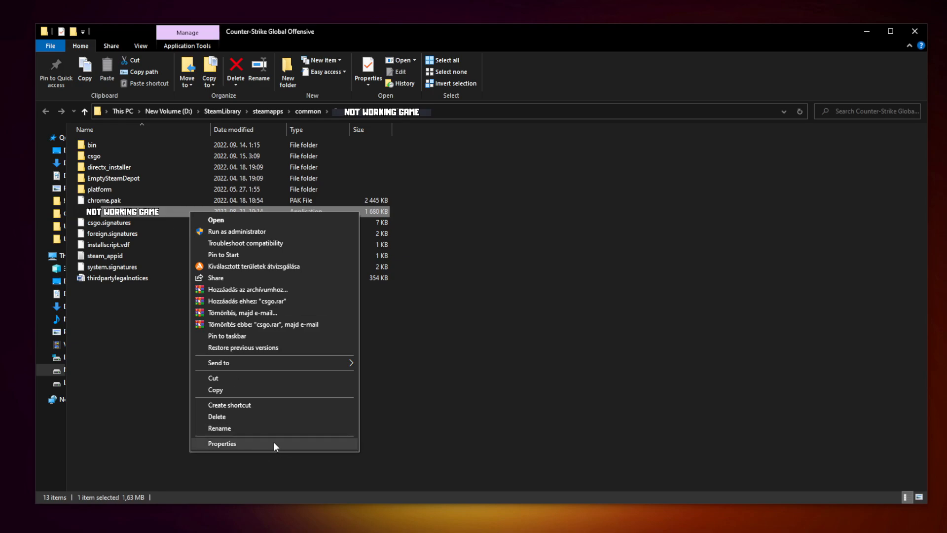
left_click(222, 444)
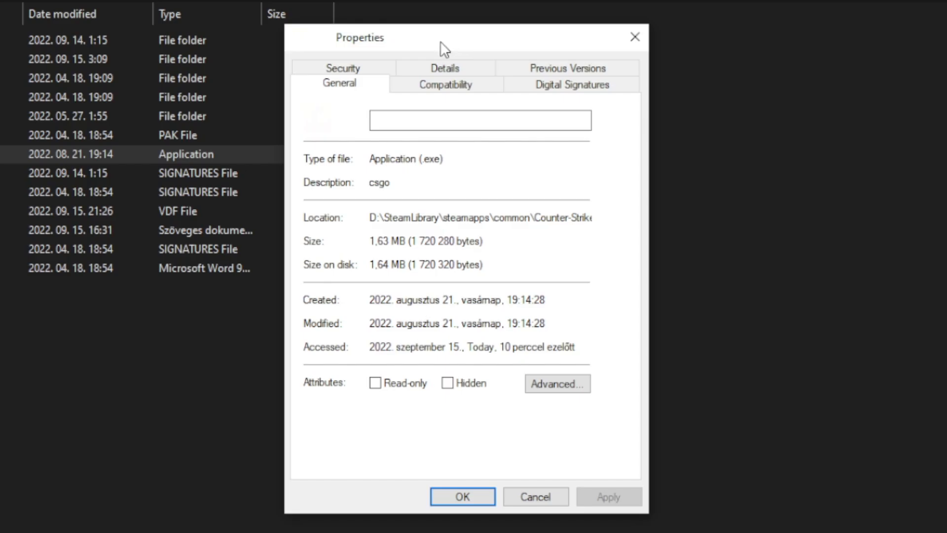
left_click(445, 84)
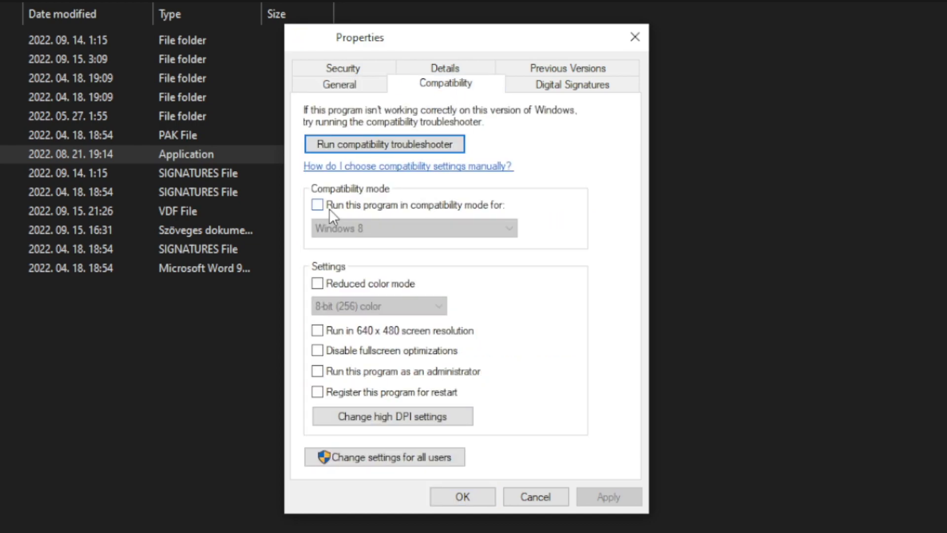
left_click(317, 204)
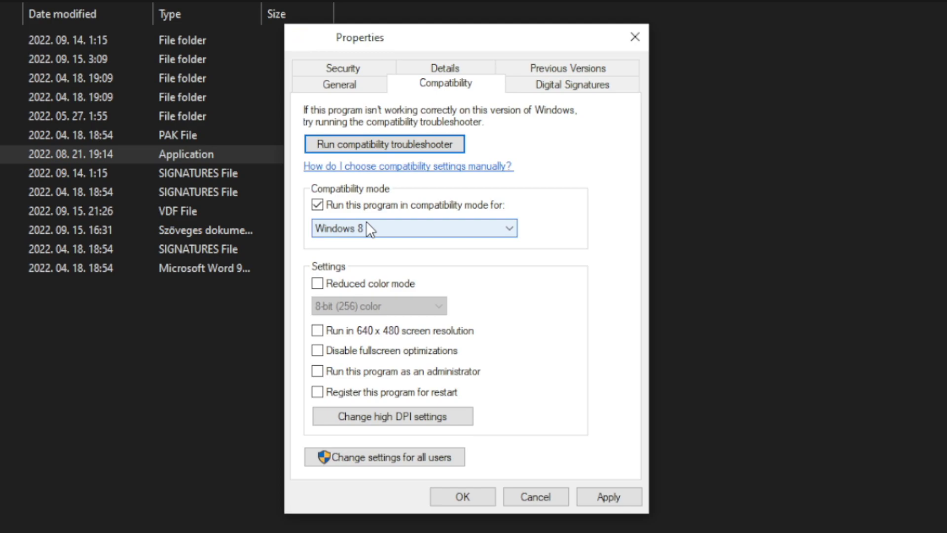
left_click(509, 228)
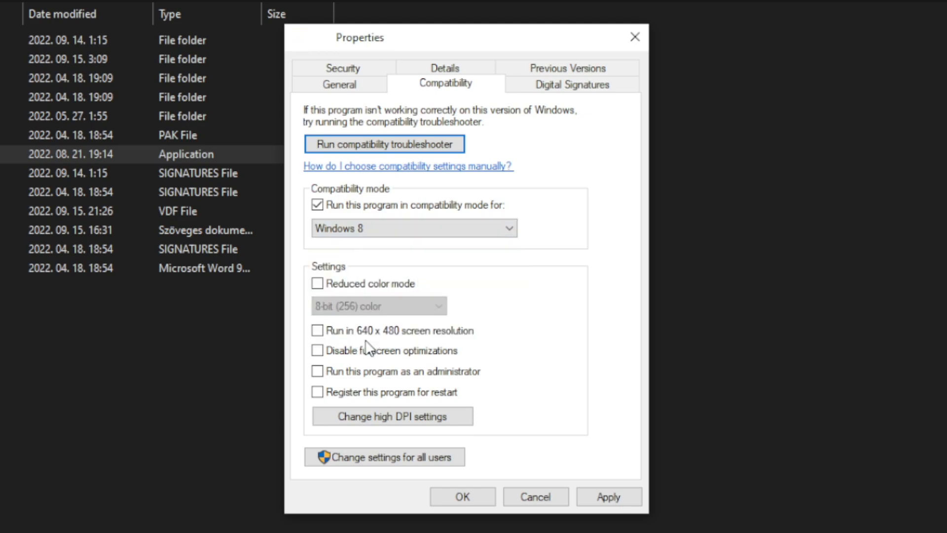
mouse_move(390, 272)
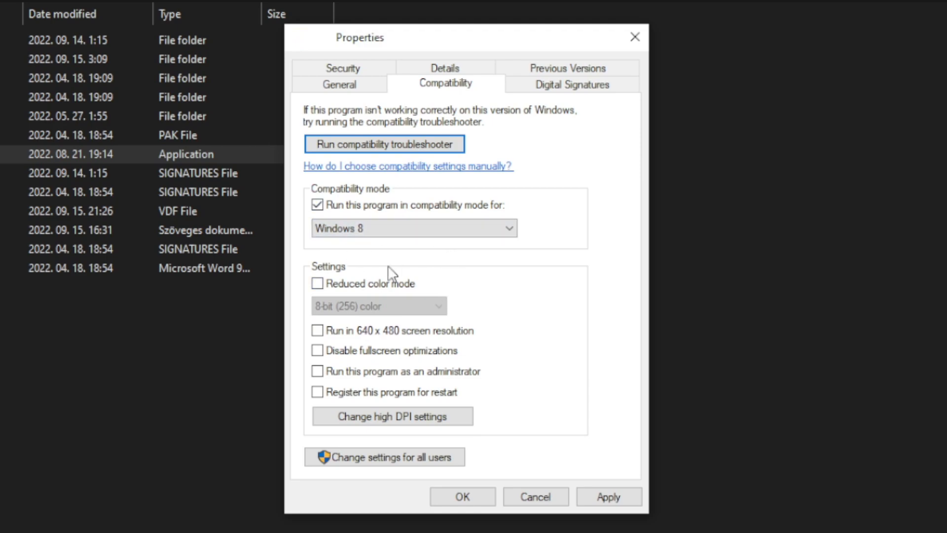
mouse_move(422, 309)
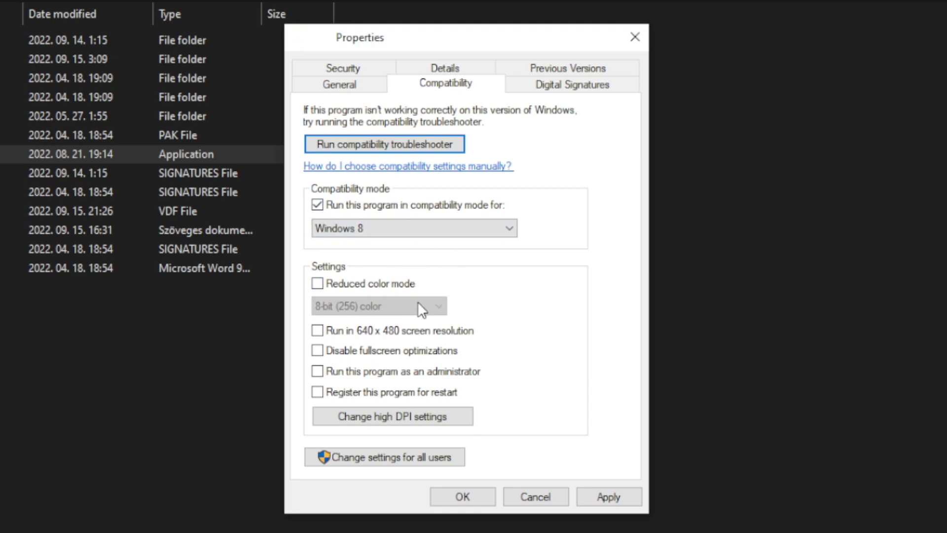
mouse_move(385, 363)
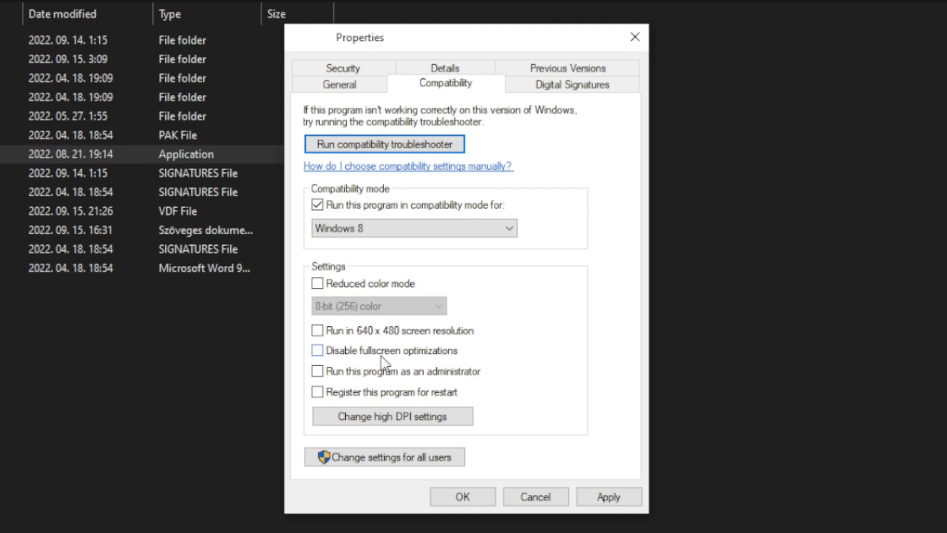
left_click(318, 350)
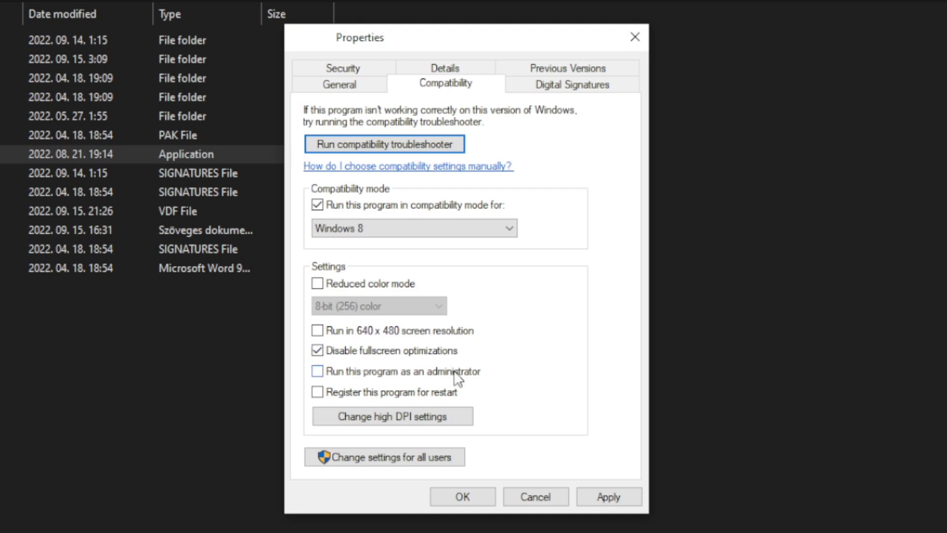
left_click(317, 371)
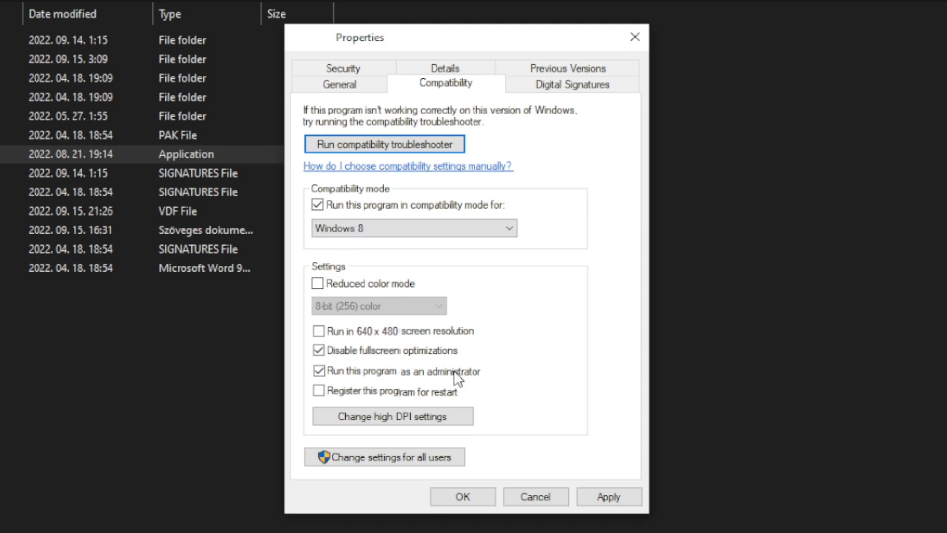
mouse_move(579, 427)
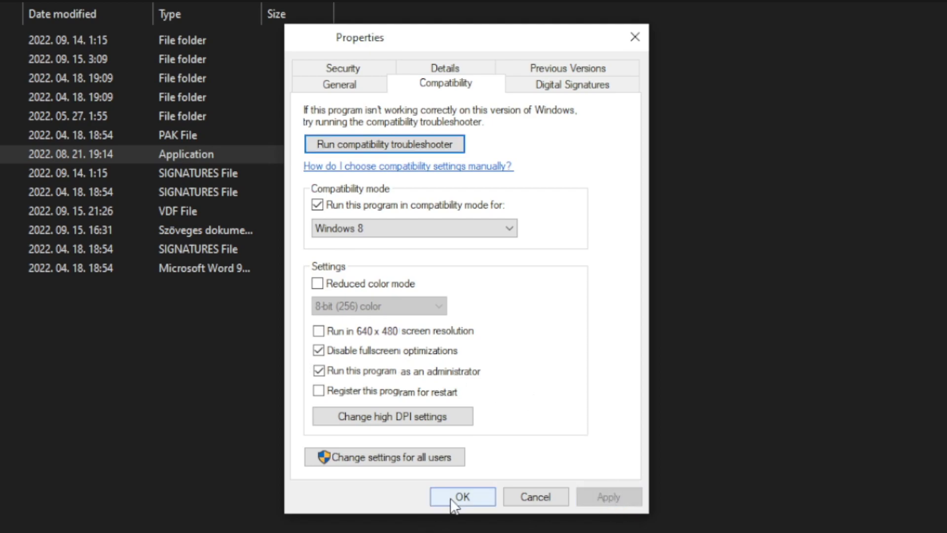
left_click(462, 496)
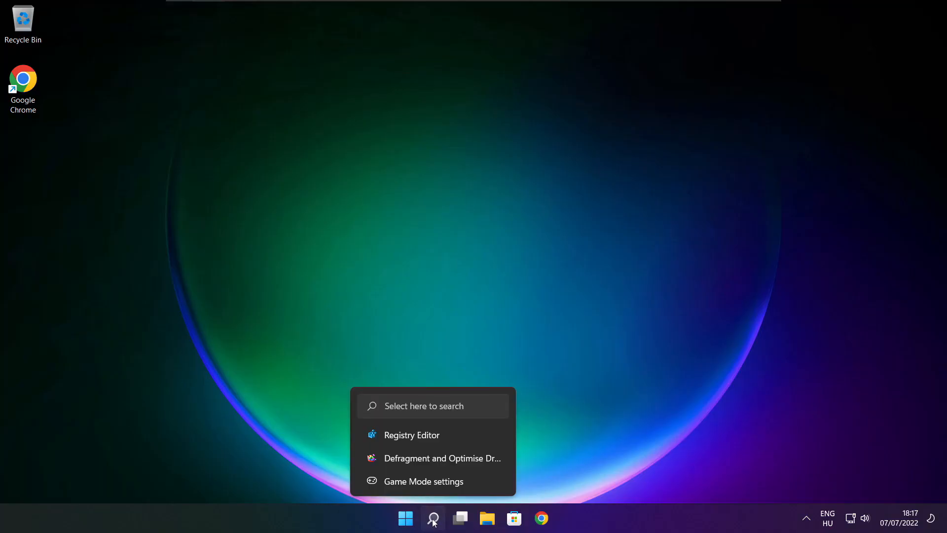
- Check for Windows updates until the PC reports it is up to date, then close Settings
left_click(432, 517)
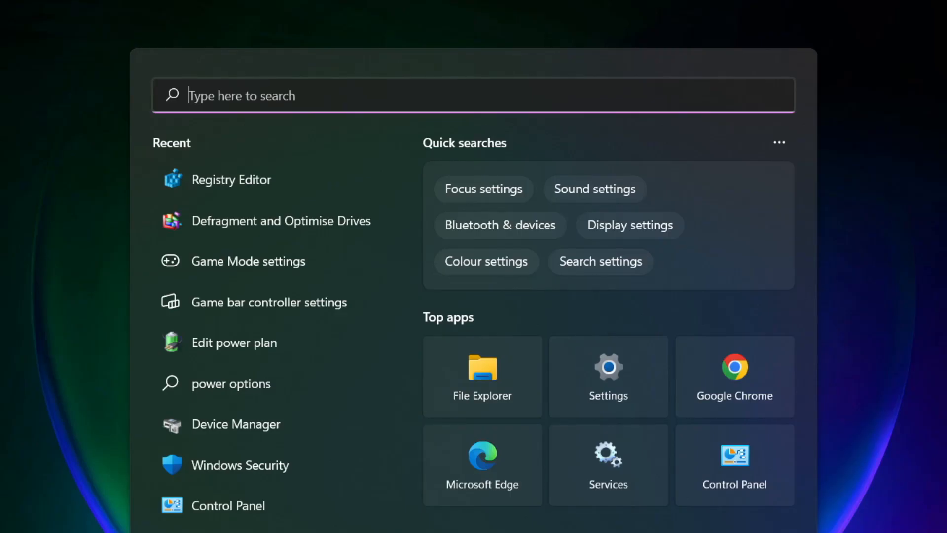
type("updates")
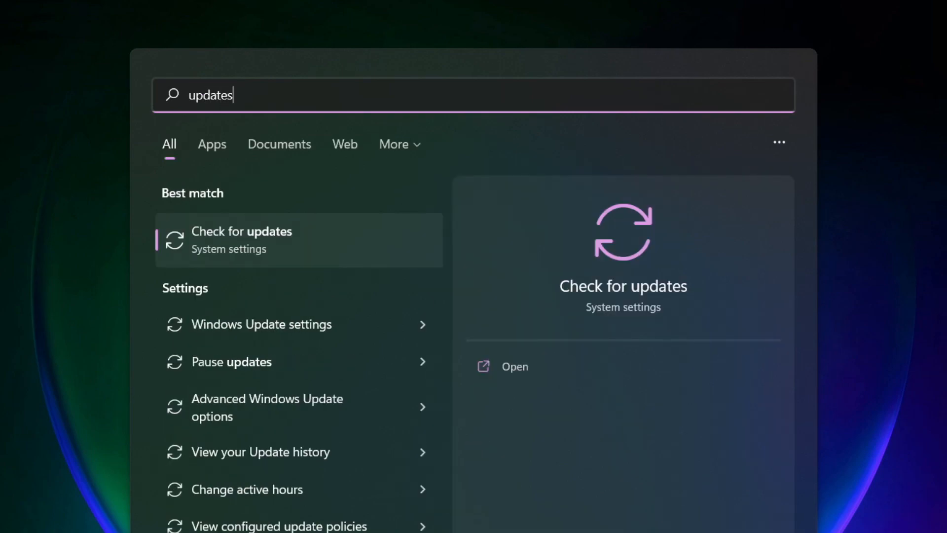
mouse_move(288, 250)
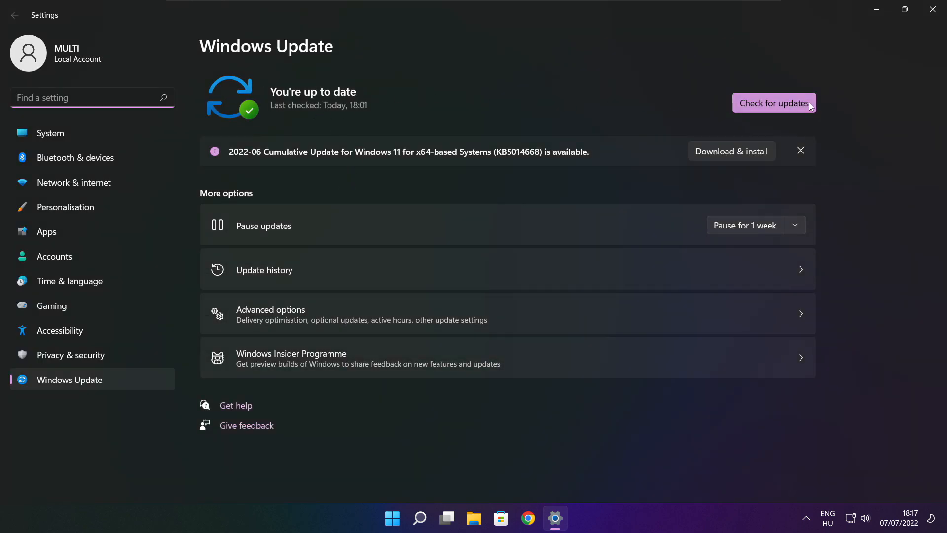
left_click(774, 102)
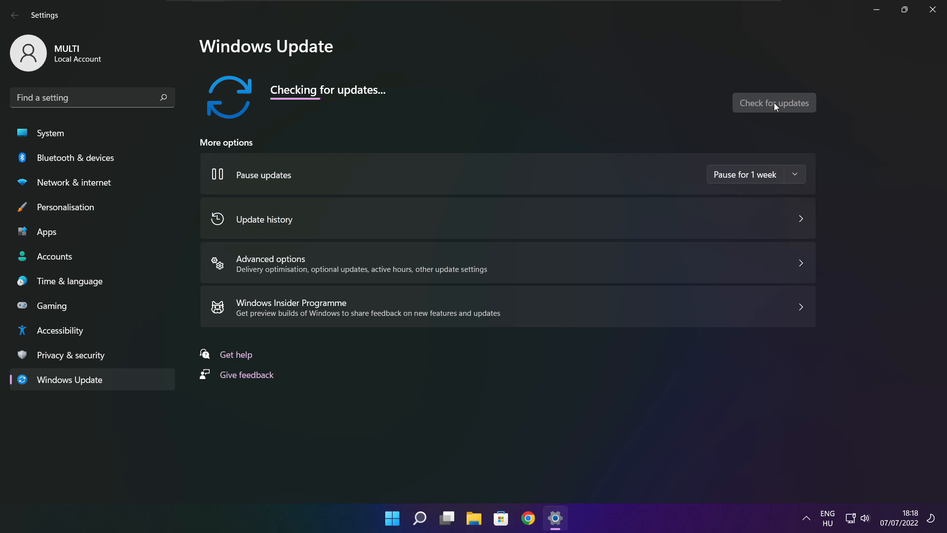
left_click(773, 102)
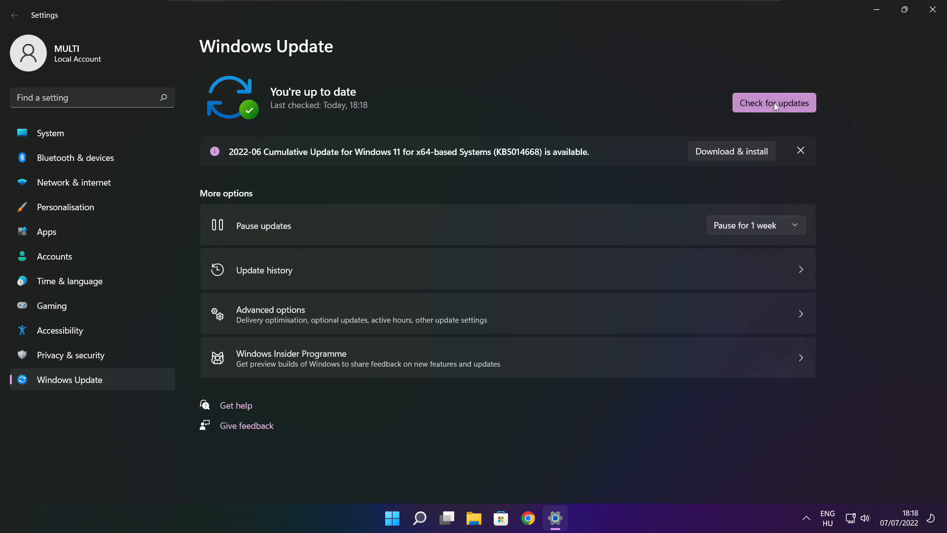
mouse_move(936, 10)
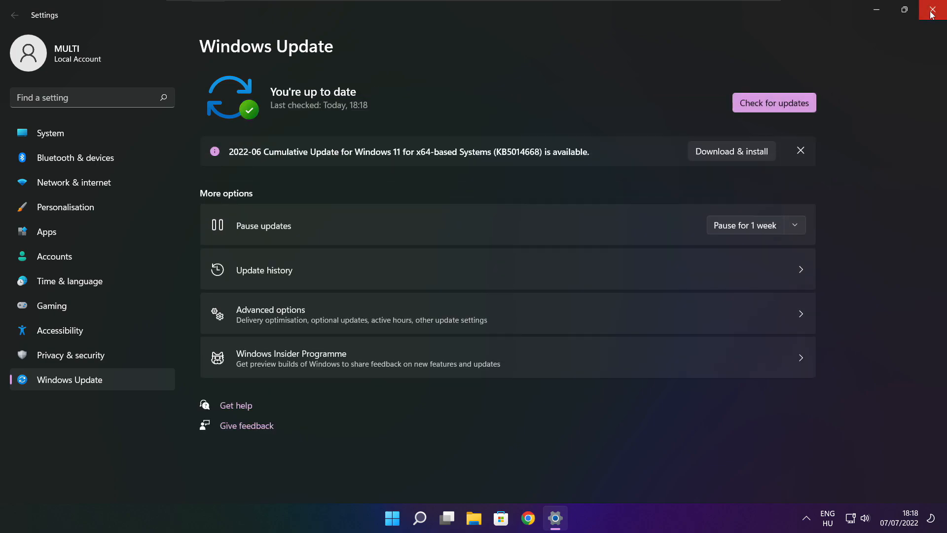
left_click(937, 10)
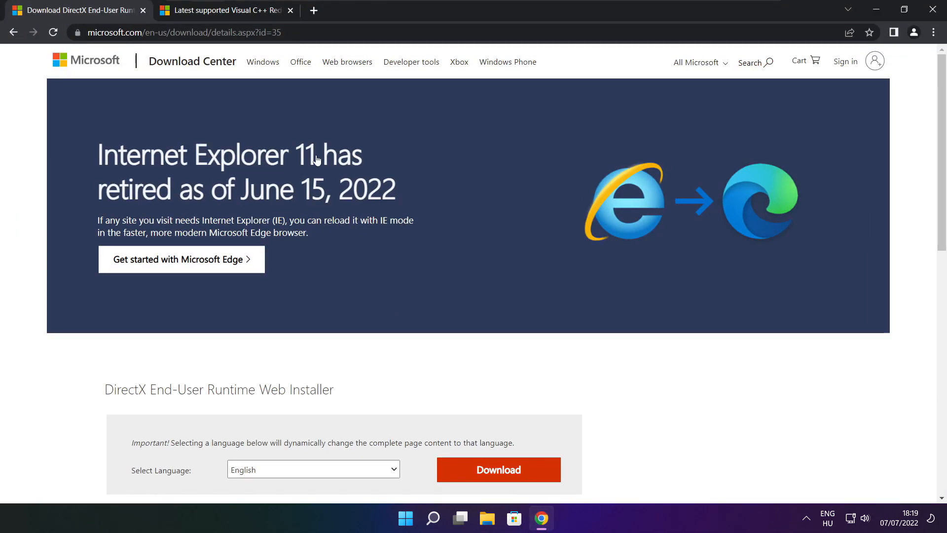
- Download the DirectX End-User Runtime Web Installer dxwebsetup.exe and open it
left_click(181, 32)
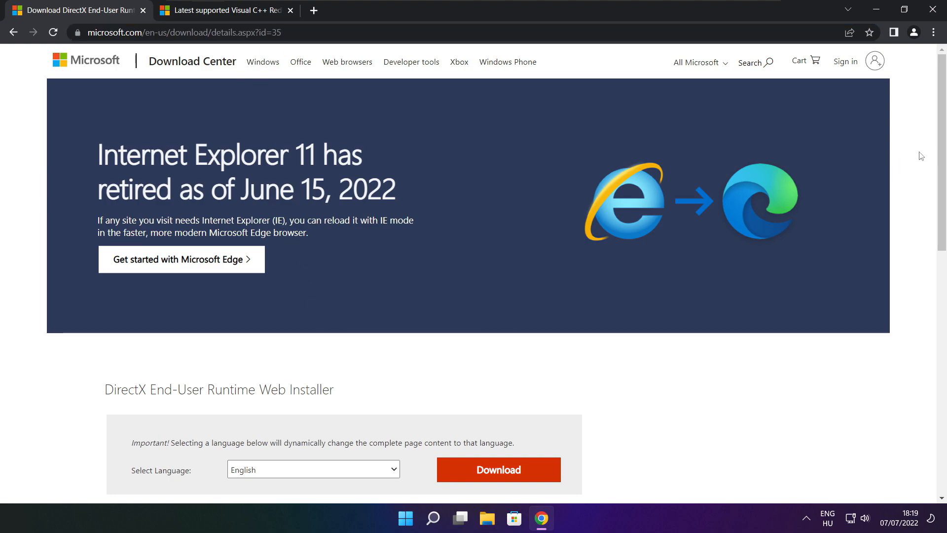
scroll("down", 3)
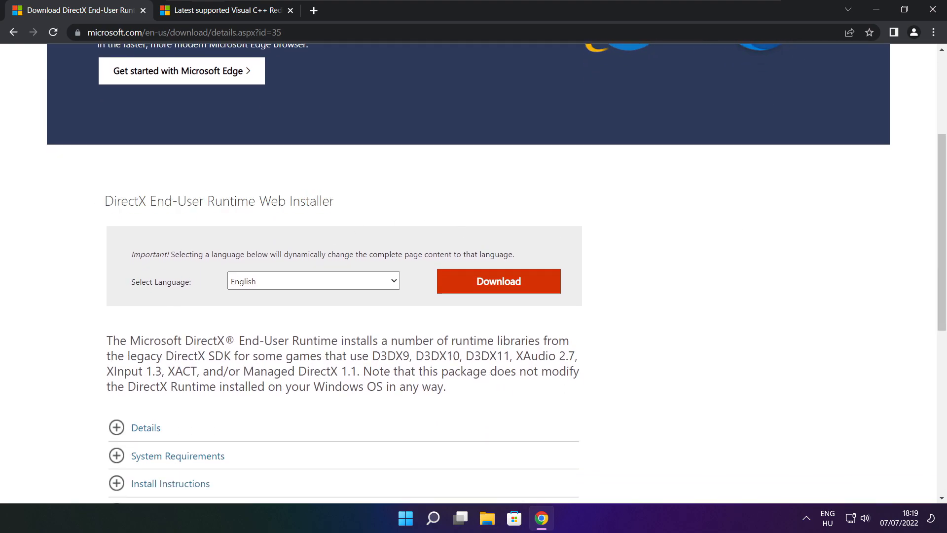
left_click(498, 281)
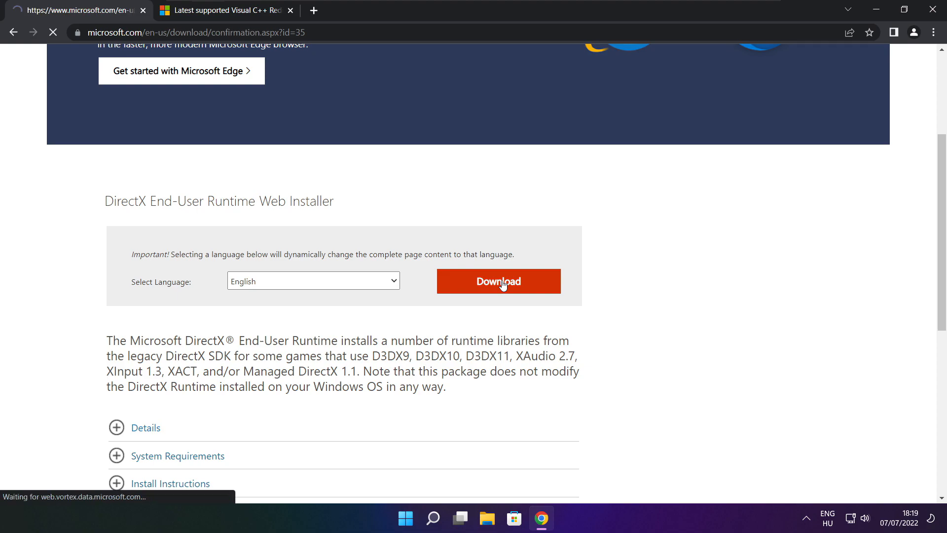
left_click(498, 280)
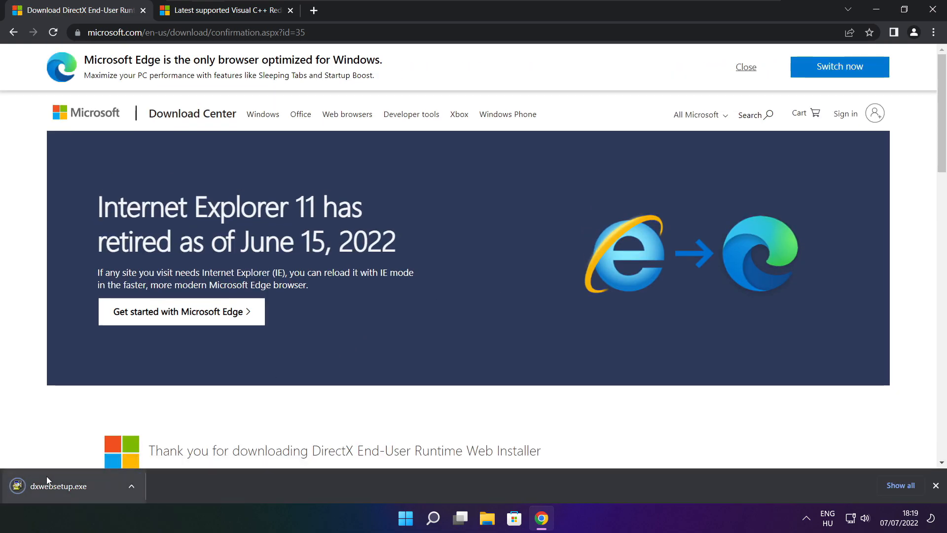
left_click(66, 486)
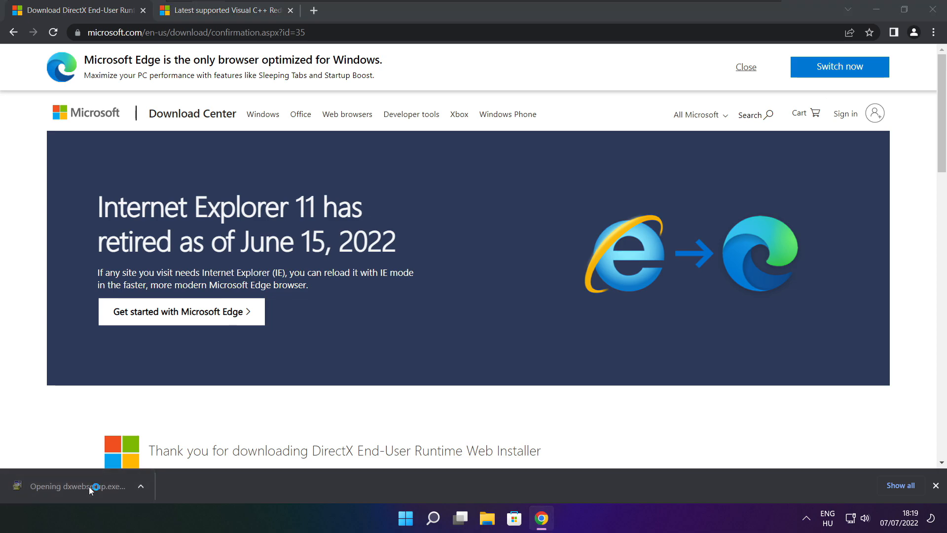
- Install the DirectX runtime components, accepting the license and declining the Bing Bar
left_click(68, 486)
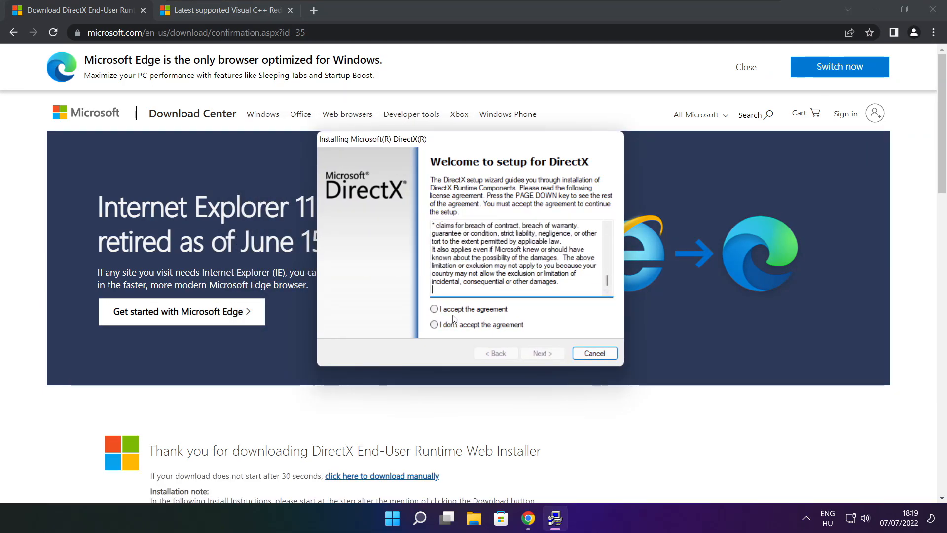
left_click(433, 309)
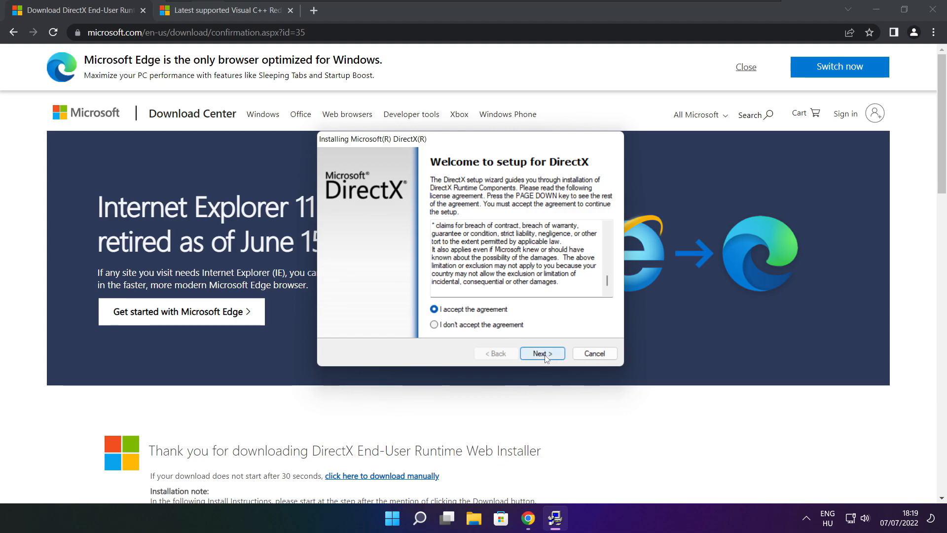
left_click(540, 353)
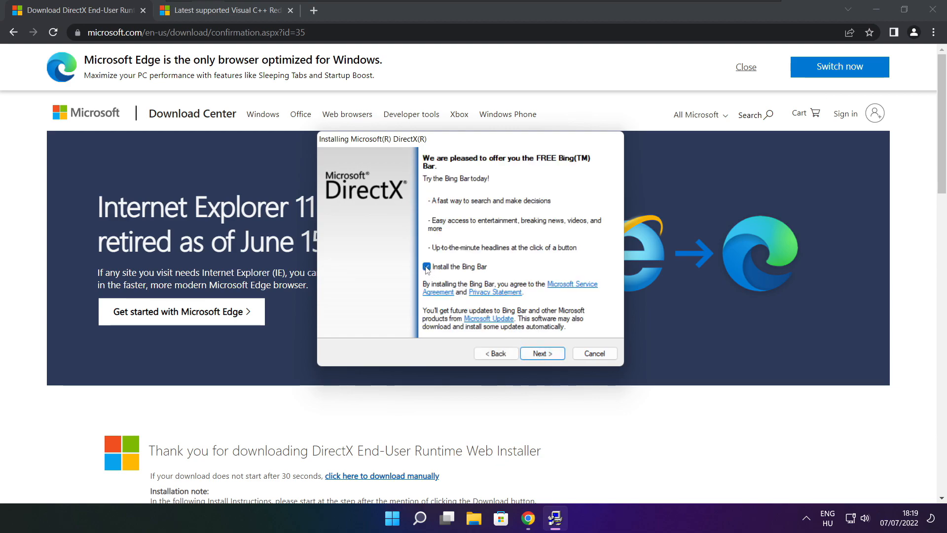
left_click(426, 266)
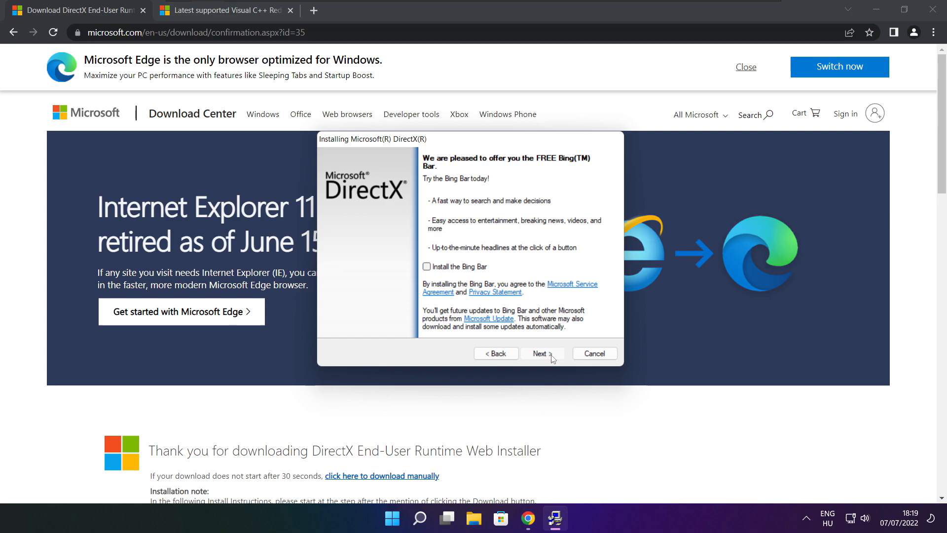
left_click(539, 353)
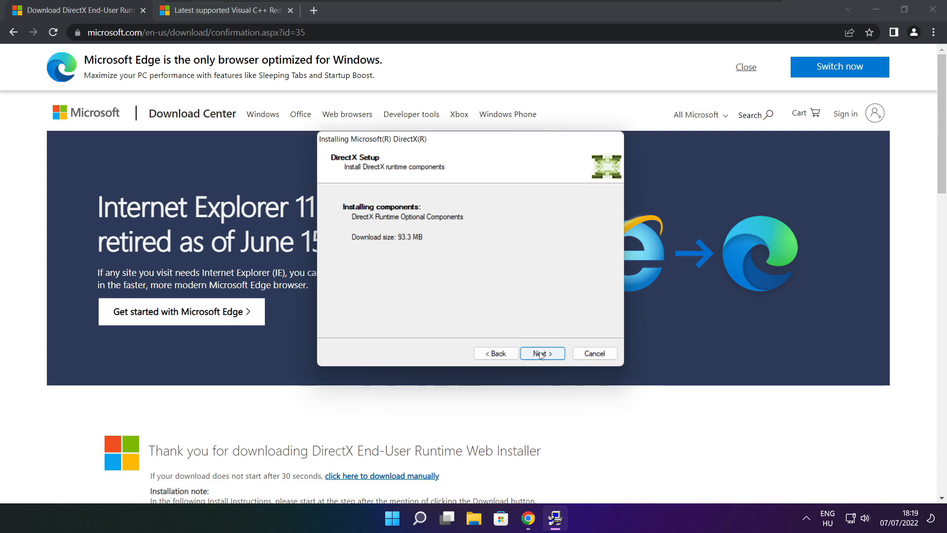
left_click(541, 352)
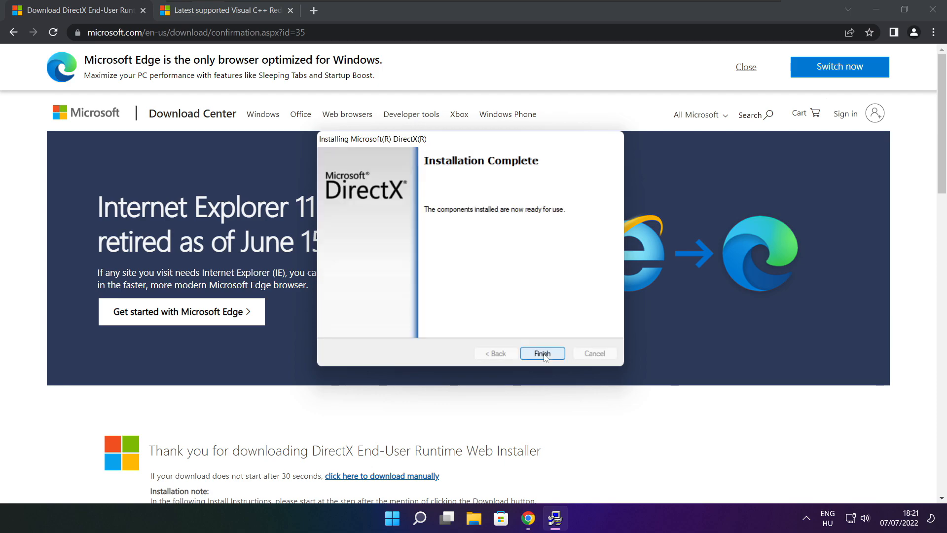
mouse_move(531, 223)
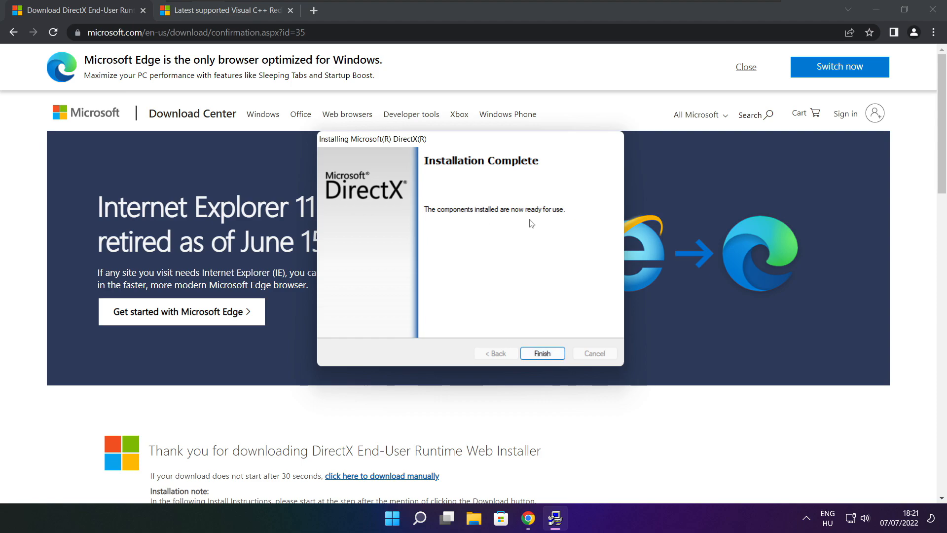
left_click(541, 353)
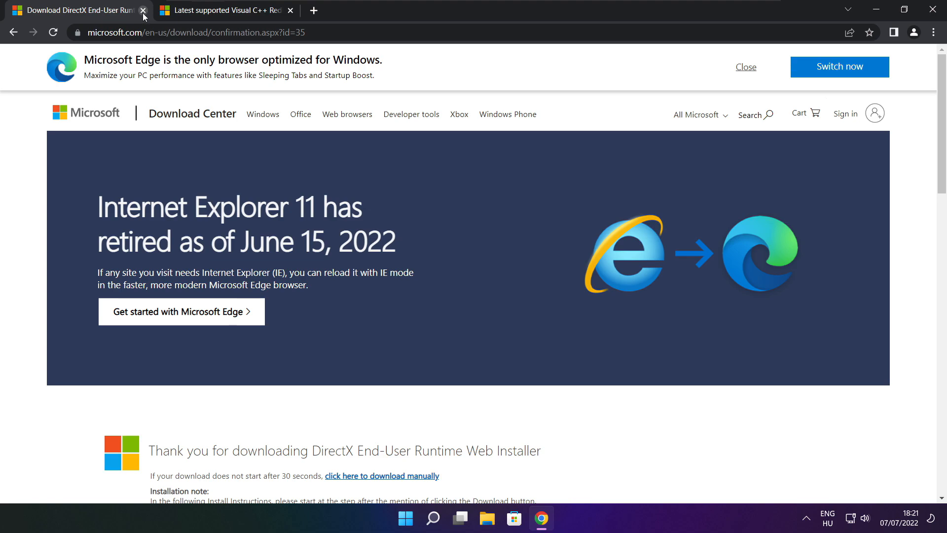
- Close the DirectX tab and download the Visual C++ 2015–2022 redistributables for x64, x86 and ARM64
left_click(143, 11)
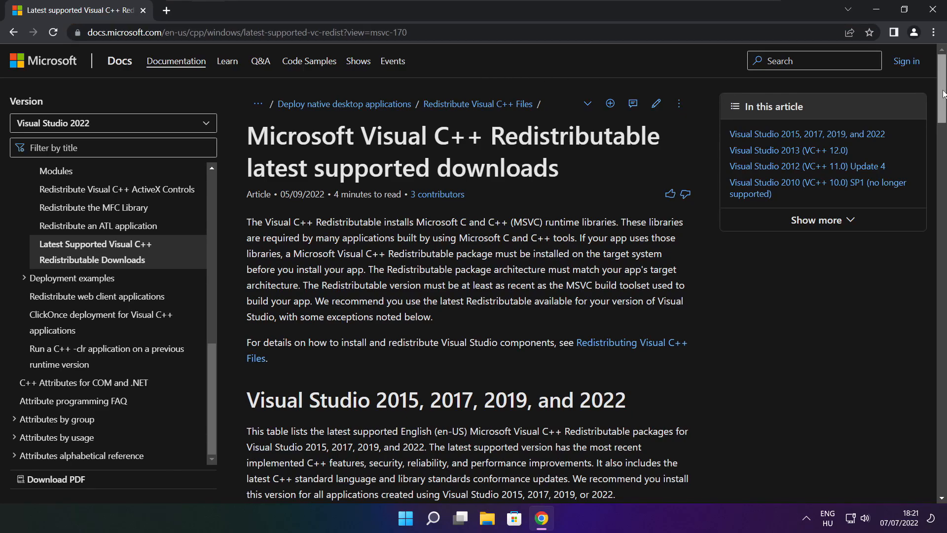
scroll("down", 3)
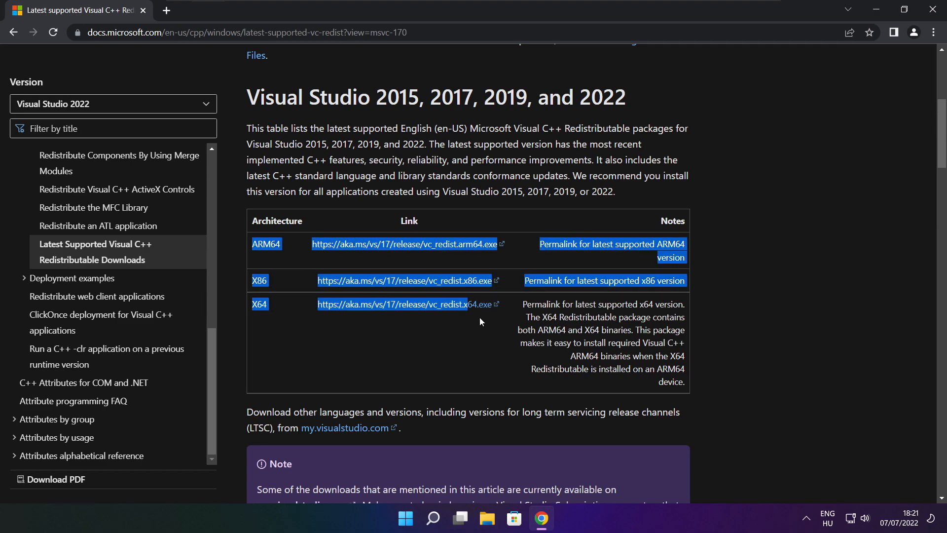
left_click(401, 291)
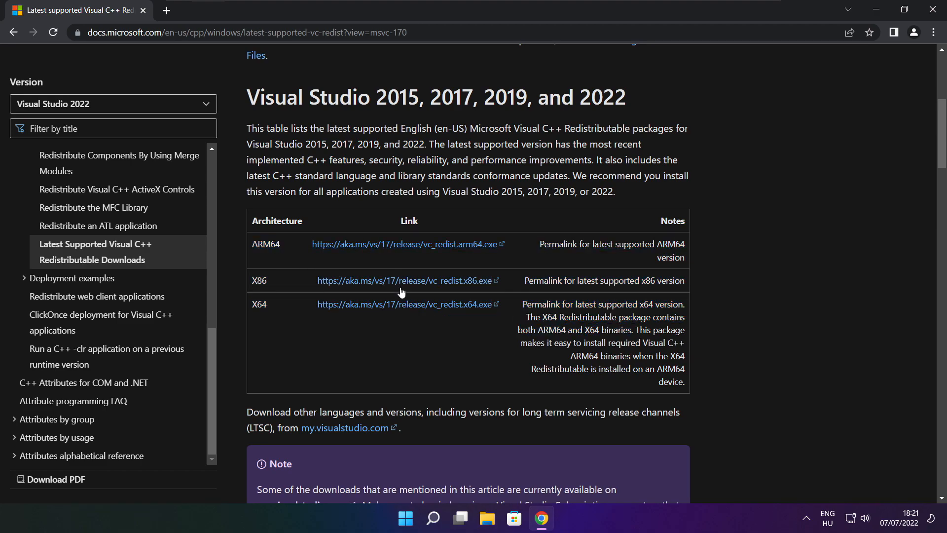
left_click(404, 243)
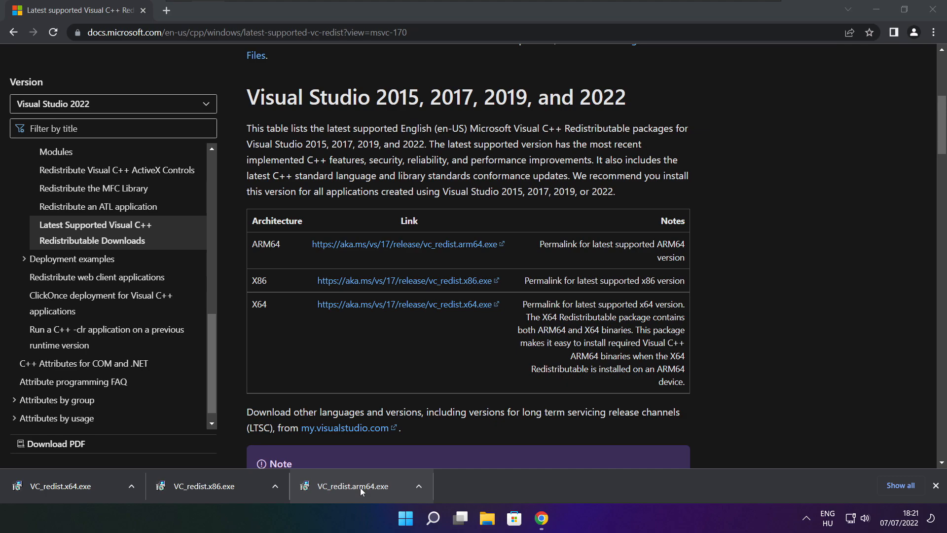
- Run VC_redist.arm64.exe, accept the license and install, then close the unsupported-processor failure
left_click(344, 486)
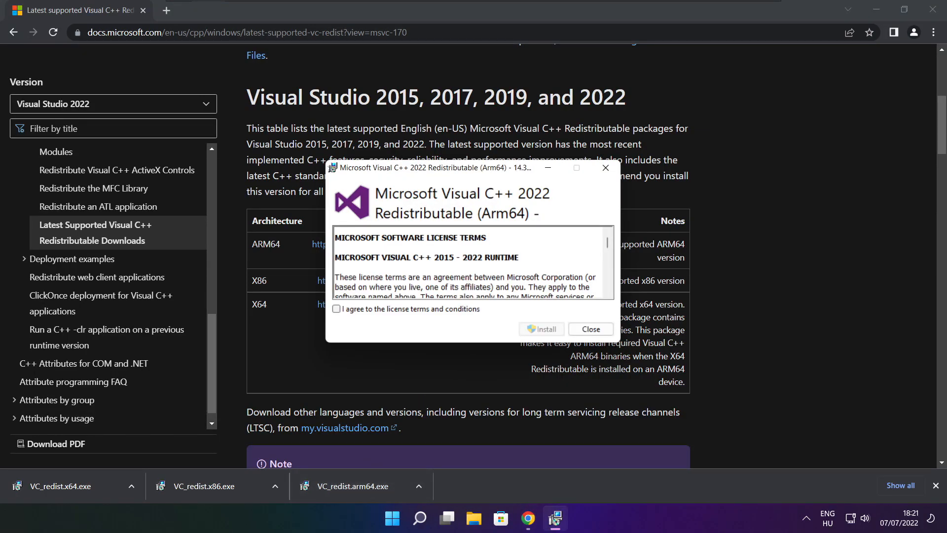
scroll("down", 3)
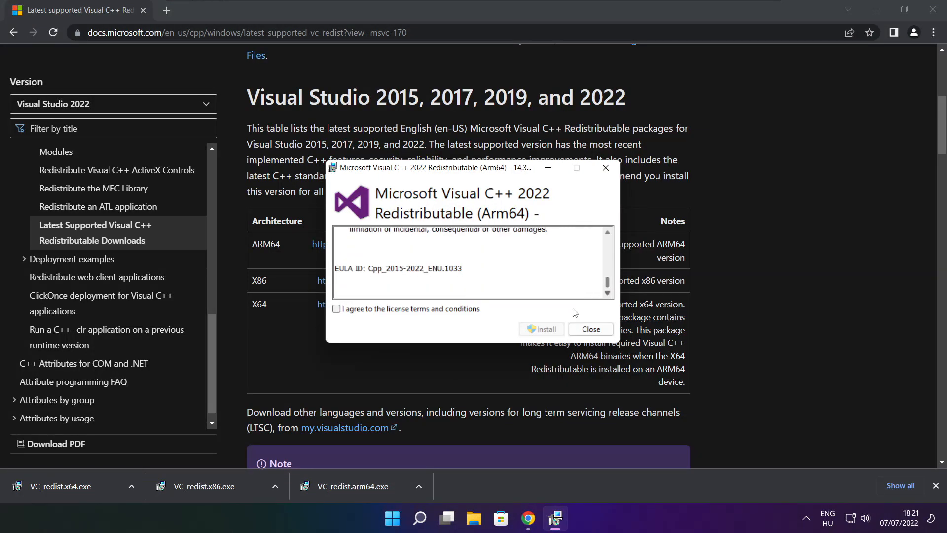
left_click(336, 309)
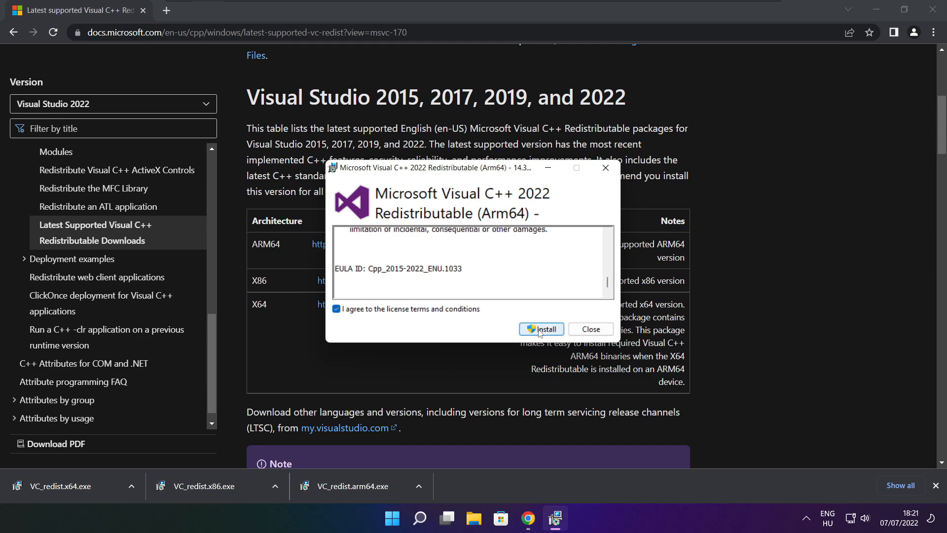
left_click(540, 329)
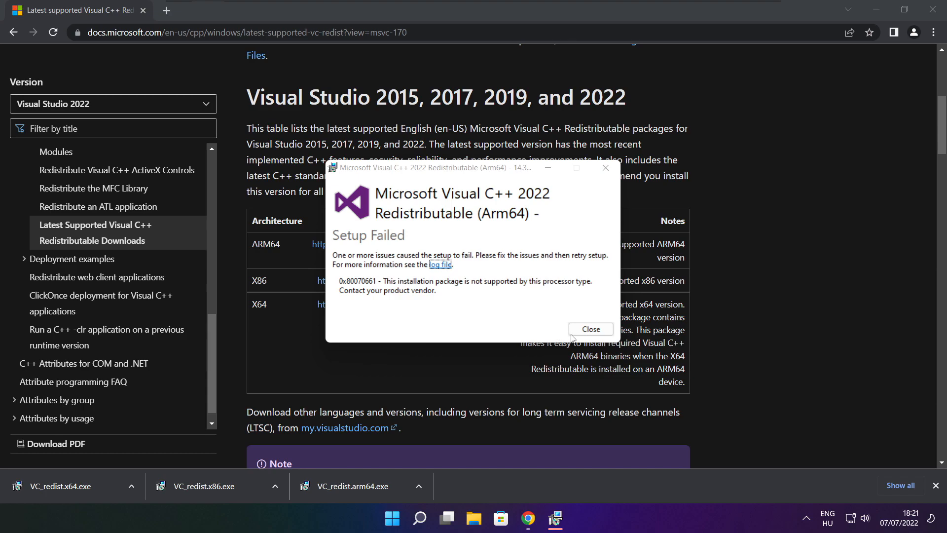
left_click(590, 328)
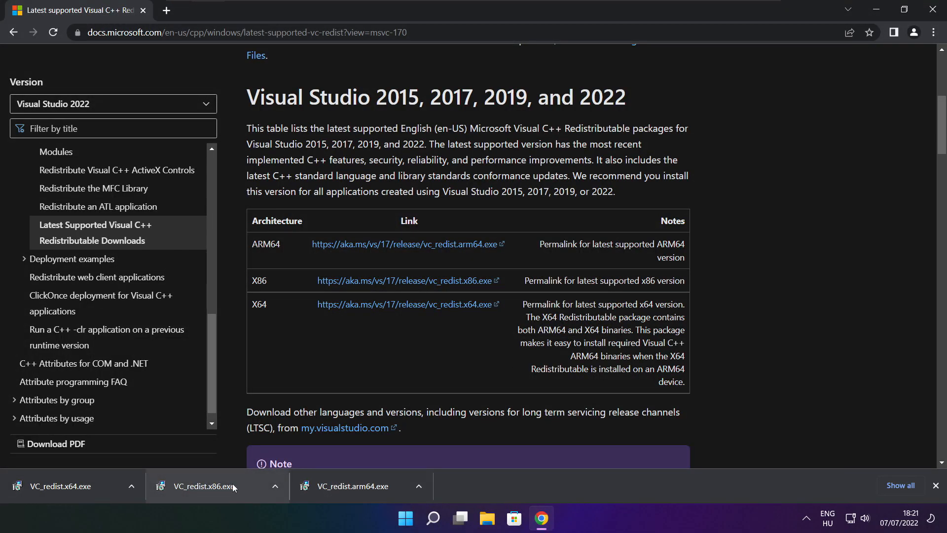
- Install the x86 Visual C++ 2015-2022 Redistributable 14.32.31332 and close its successful setup
left_click(212, 485)
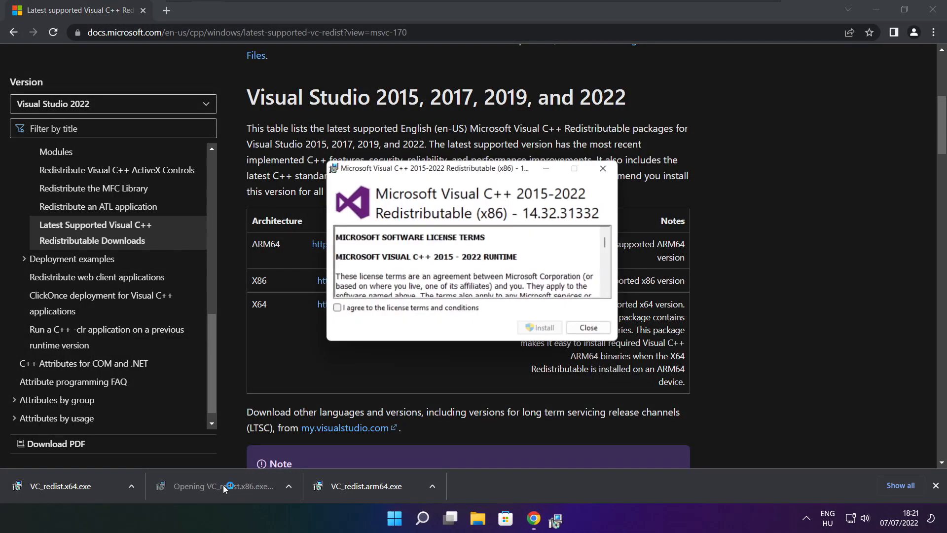
scroll("down", 3)
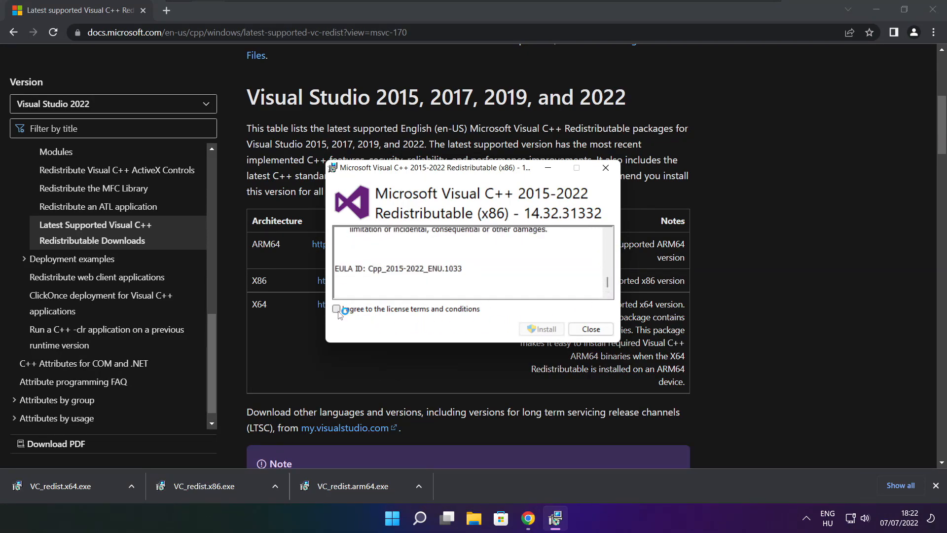
left_click(541, 328)
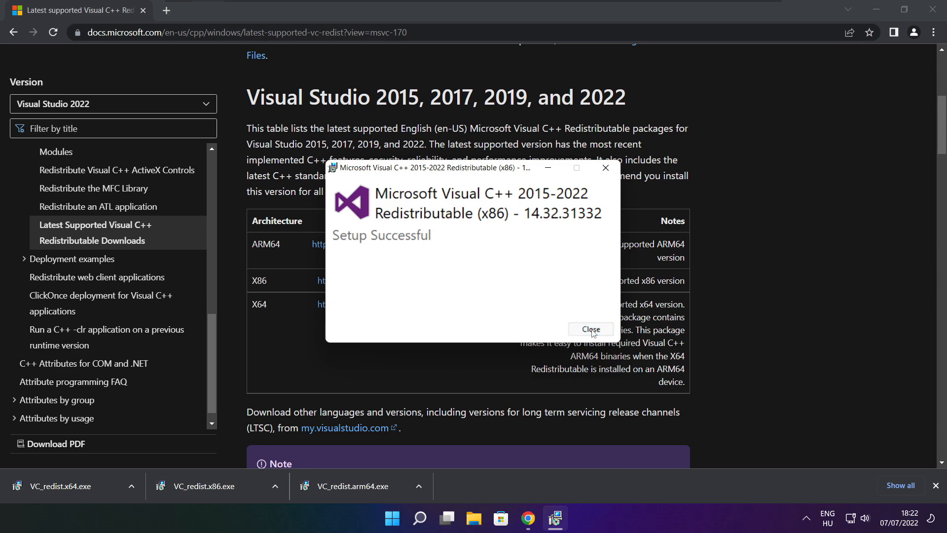
left_click(590, 329)
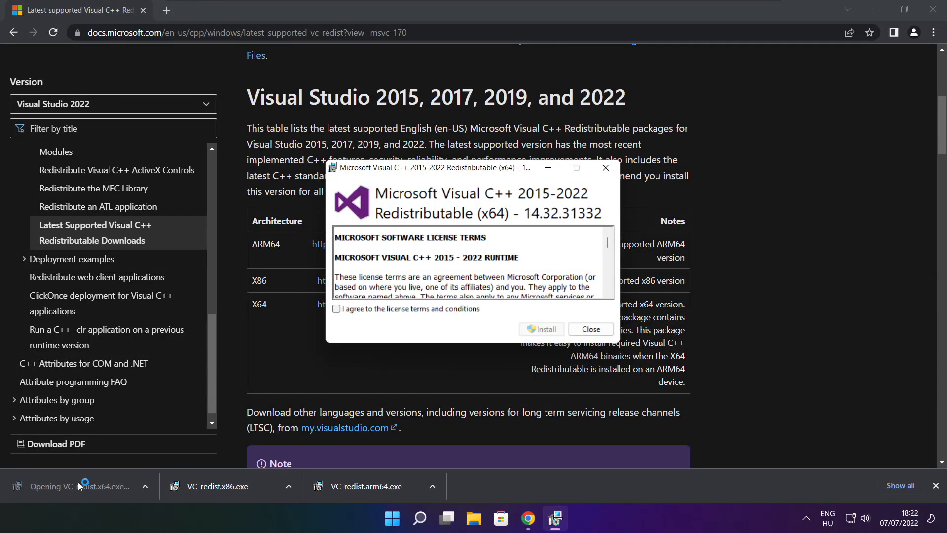
- Accept the x64 license, install Visual C++ 2015-2022 Redistributable 14.32.31332, and close setup
scroll("down", 3)
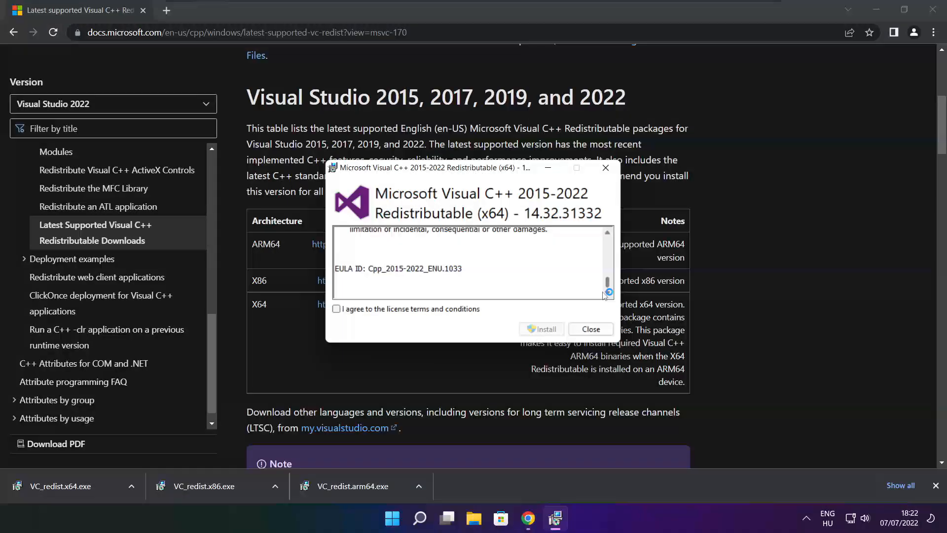
left_click(337, 308)
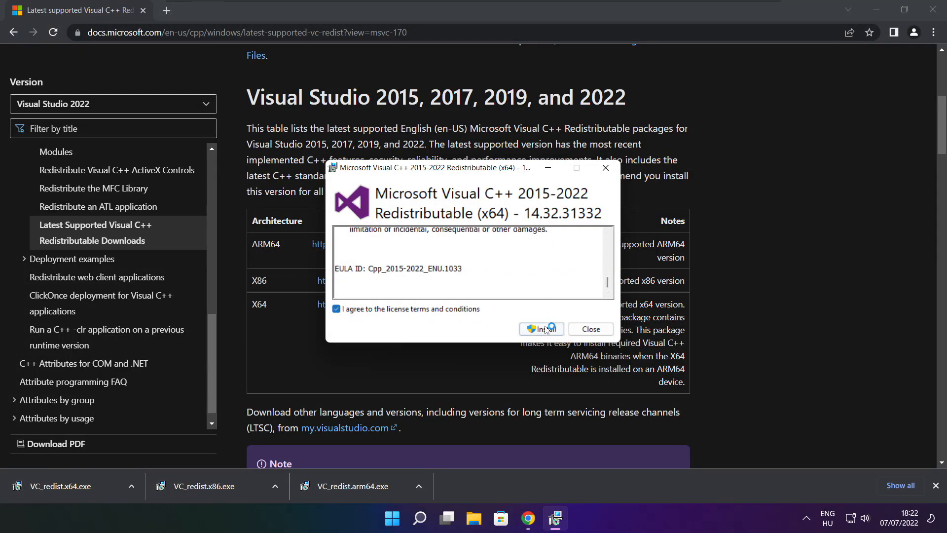
left_click(540, 329)
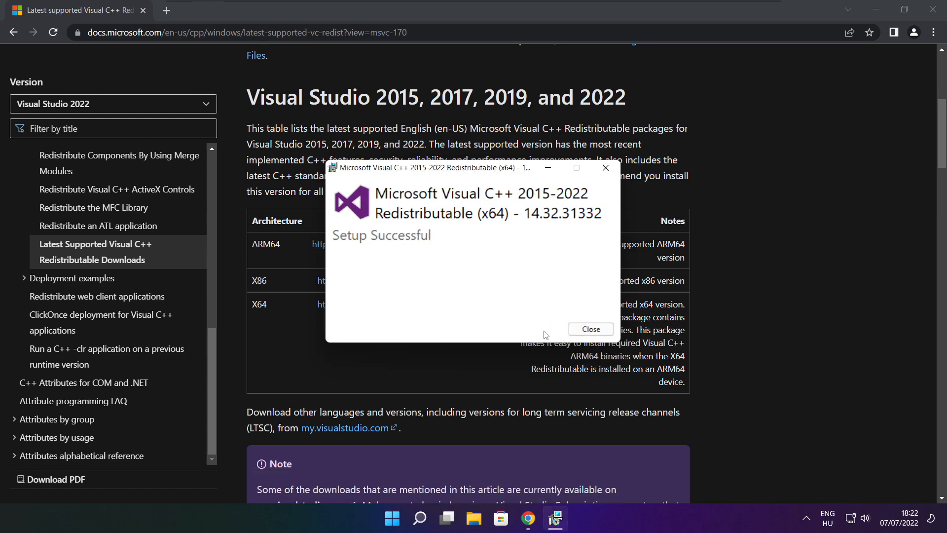
mouse_move(589, 329)
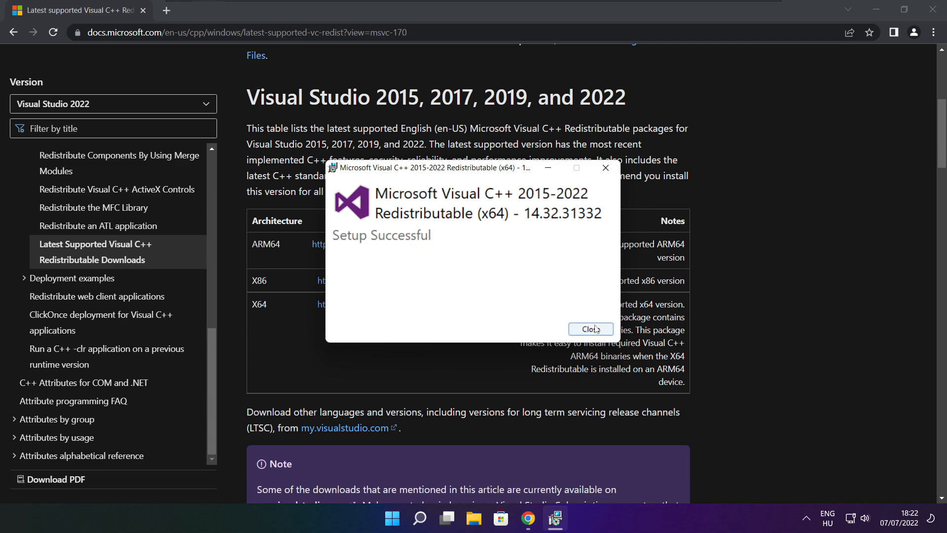
left_click(590, 329)
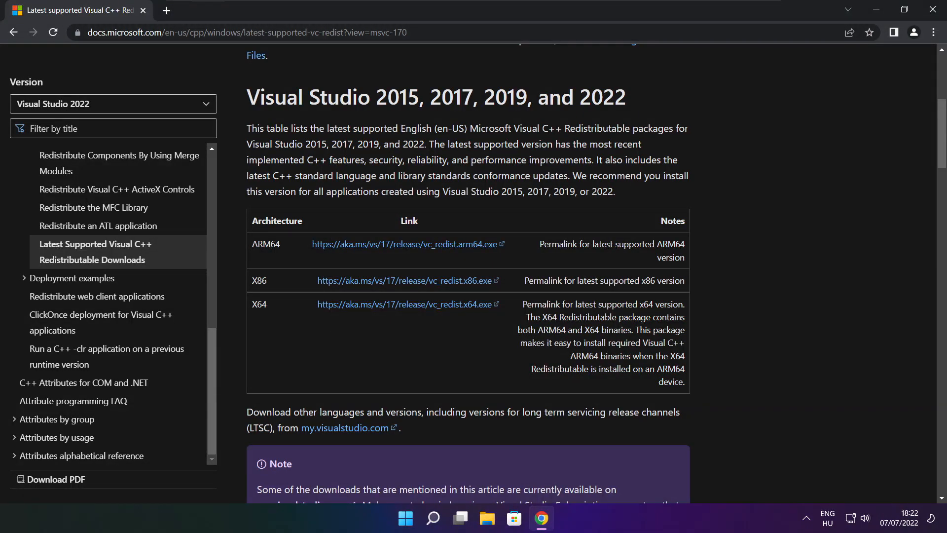
mouse_move(806, 204)
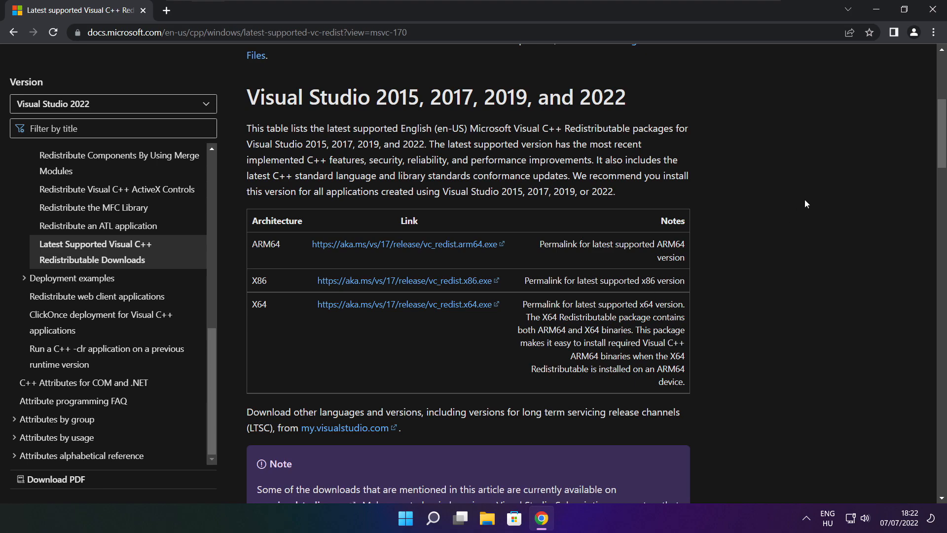
mouse_move(933, 10)
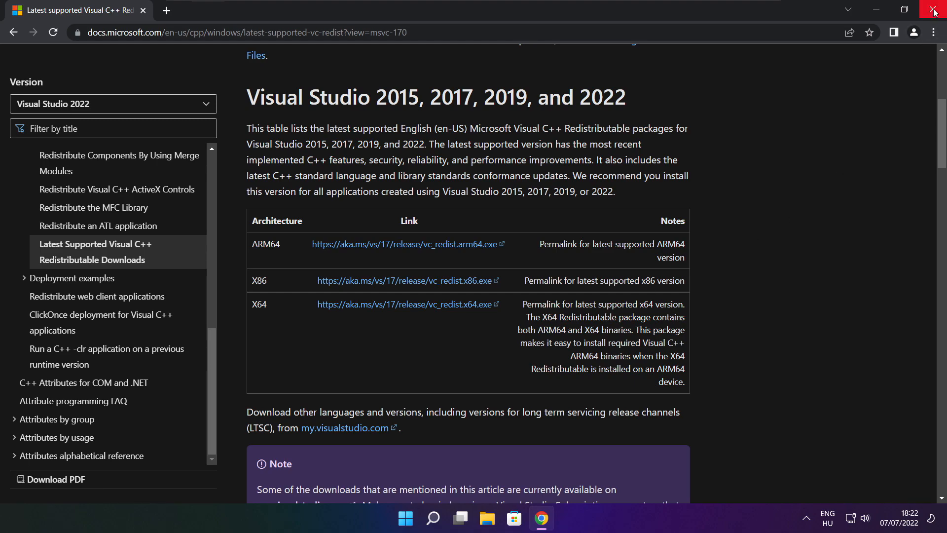
- Close Chrome and launch Task Manager from the Start button's quick link menu
left_click(934, 10)
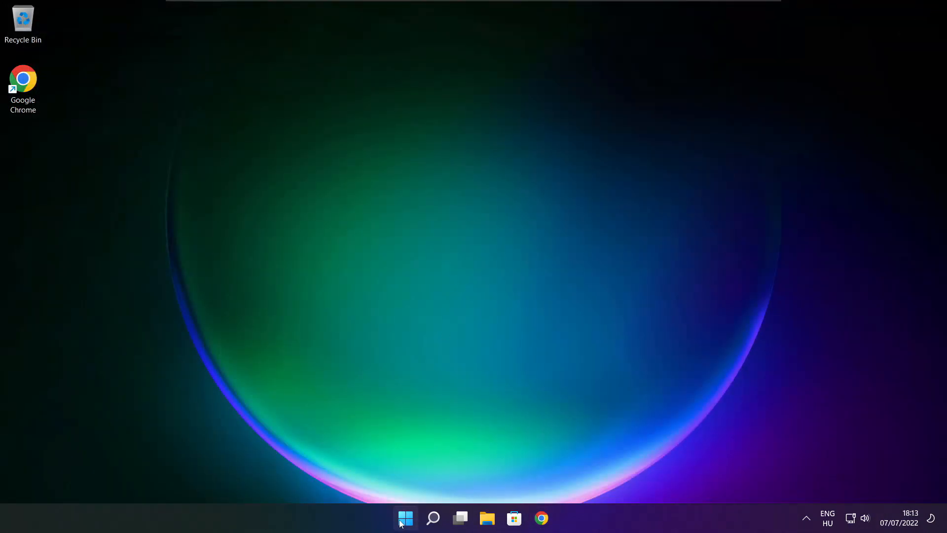
right_click(405, 519)
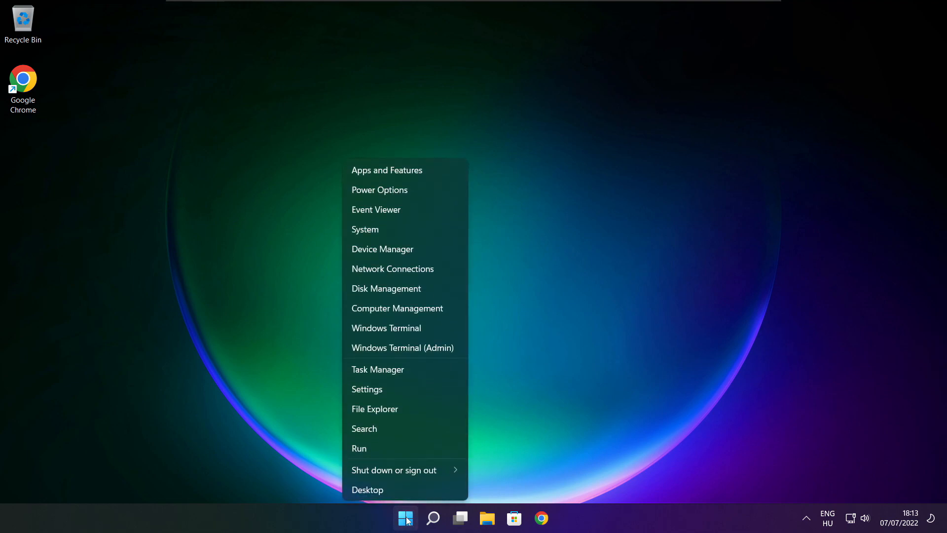
mouse_move(421, 373)
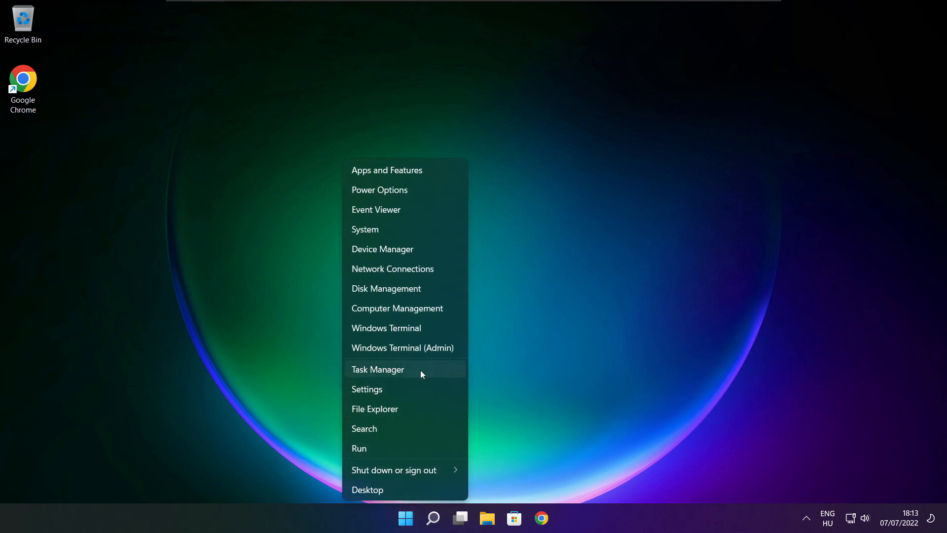
mouse_move(409, 369)
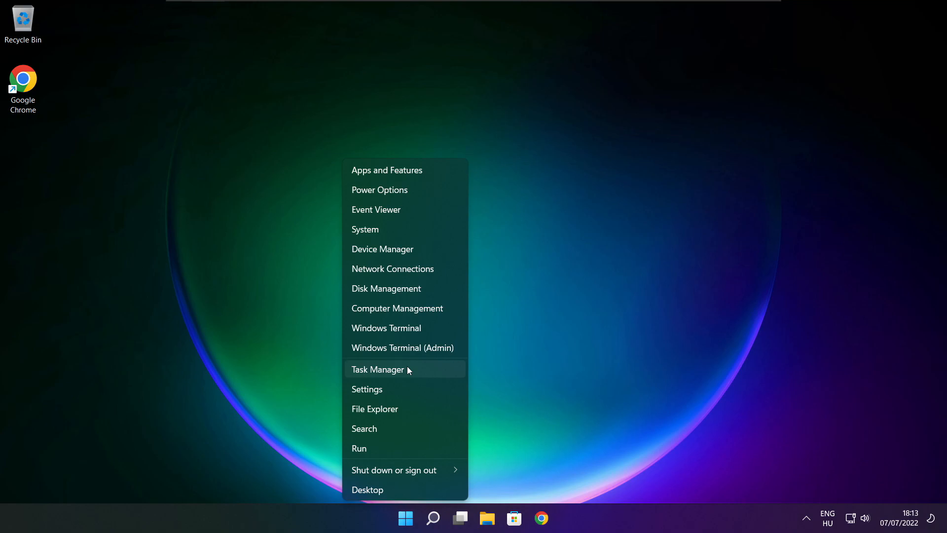
left_click(377, 369)
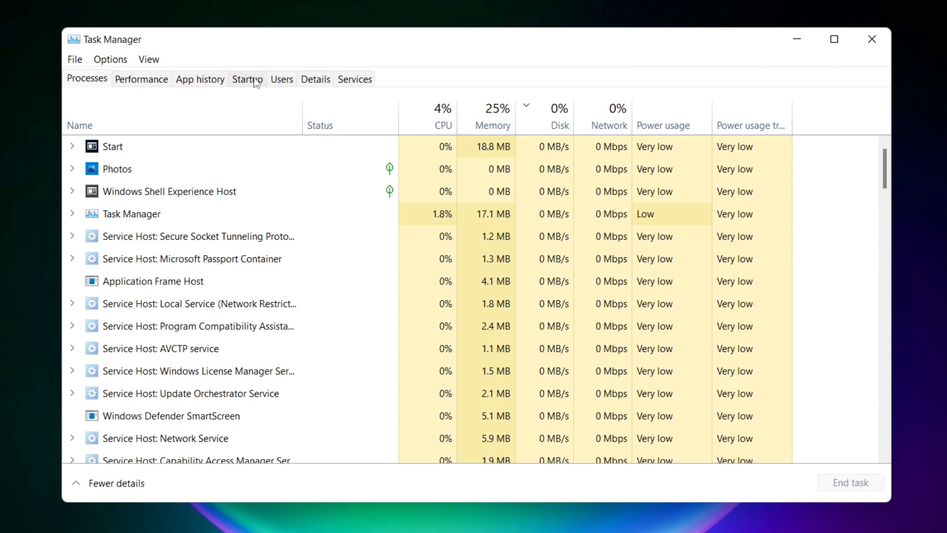
- Disable Cortana, Microsoft Edge, Microsoft Teams and Terminal on the Startup tab, then close Task Manager
left_click(247, 78)
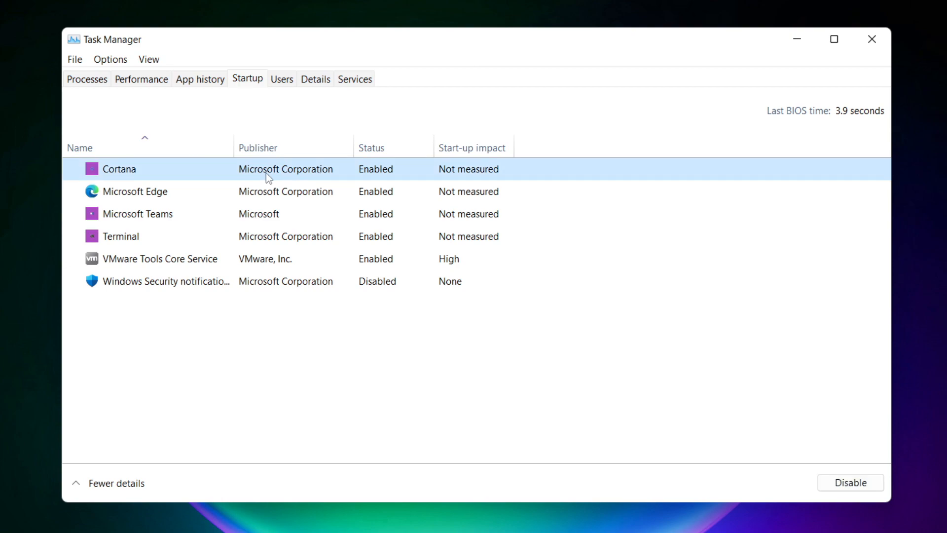
mouse_move(763, 442)
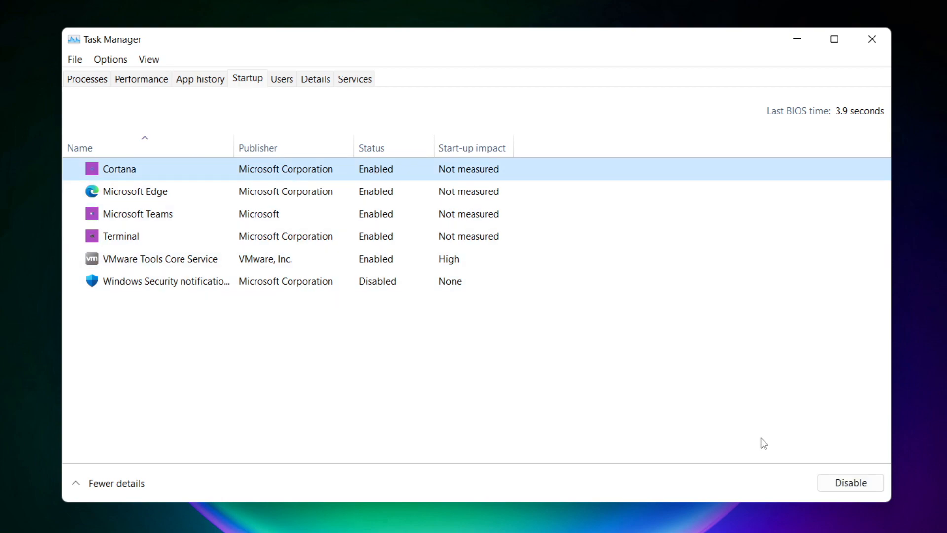
left_click(849, 482)
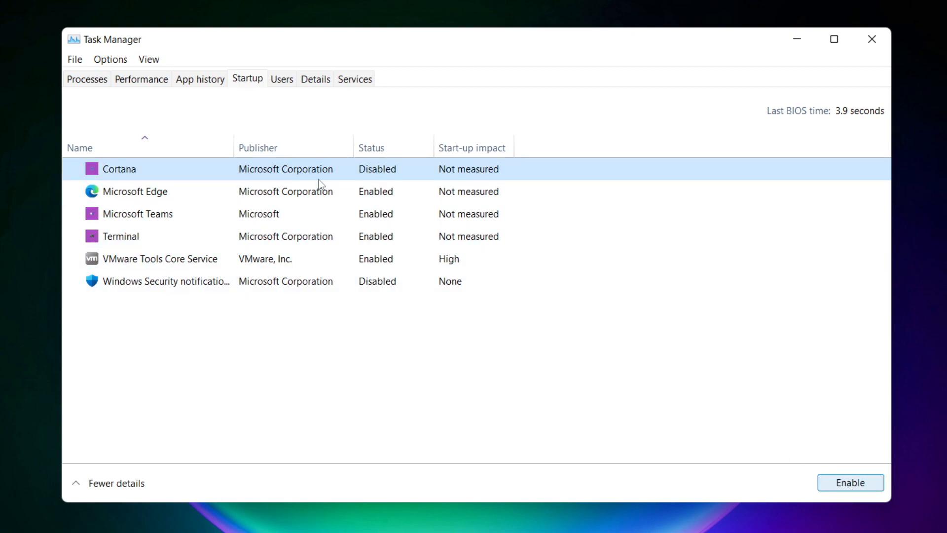
left_click(135, 191)
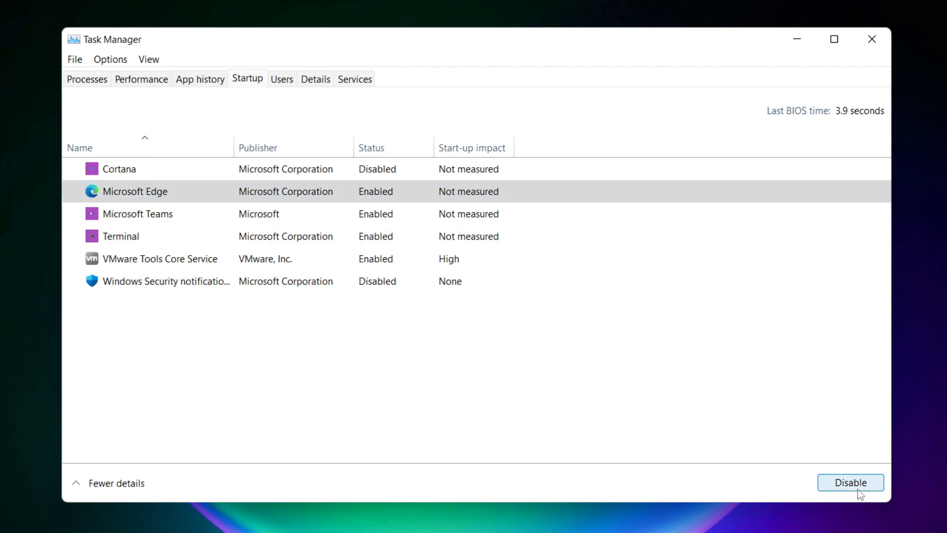
left_click(849, 481)
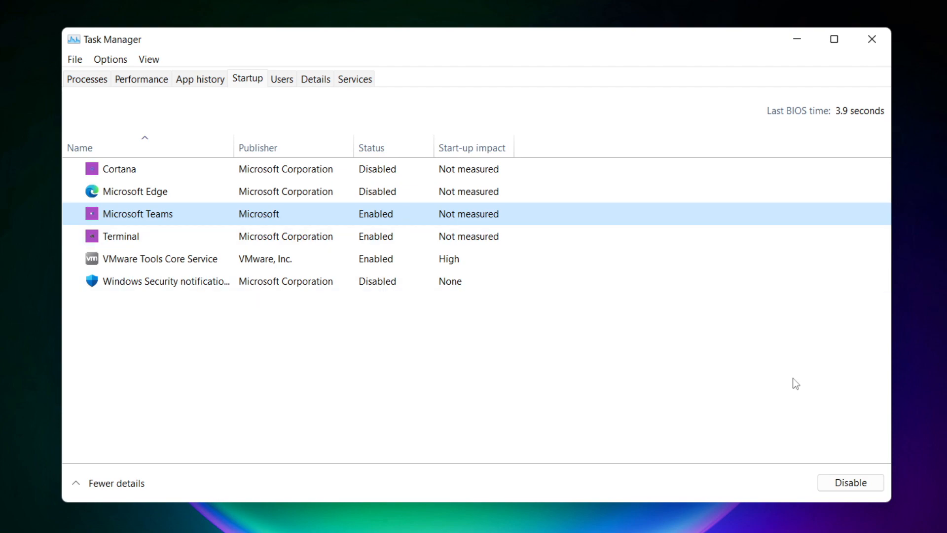
left_click(849, 481)
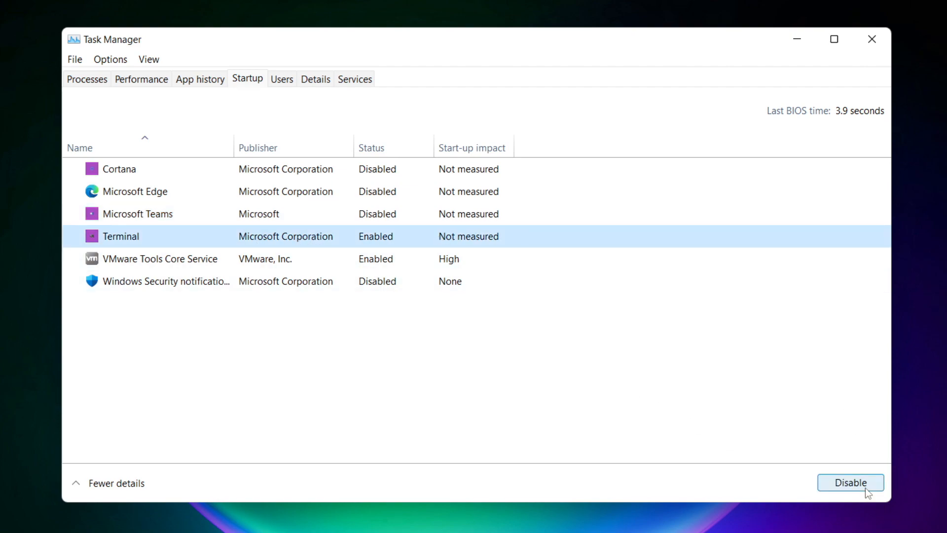
left_click(850, 481)
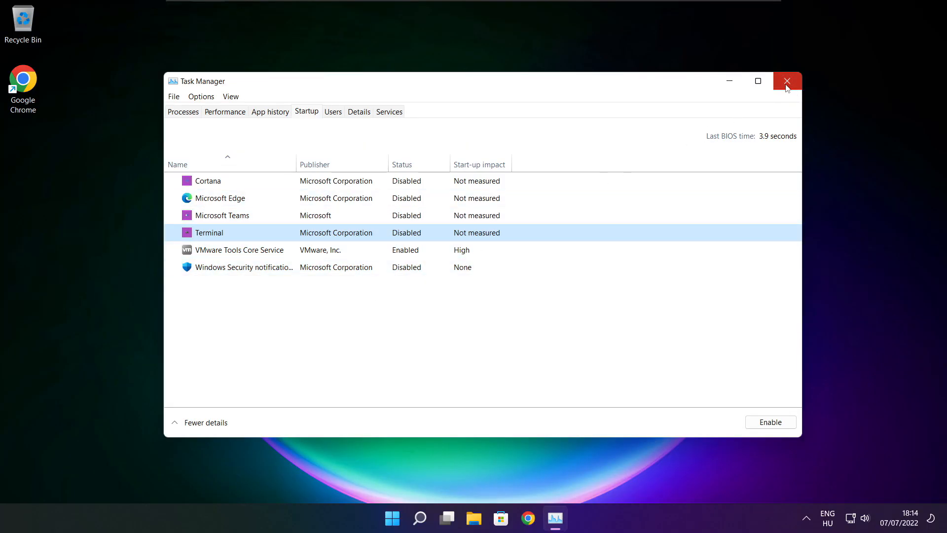
left_click(787, 81)
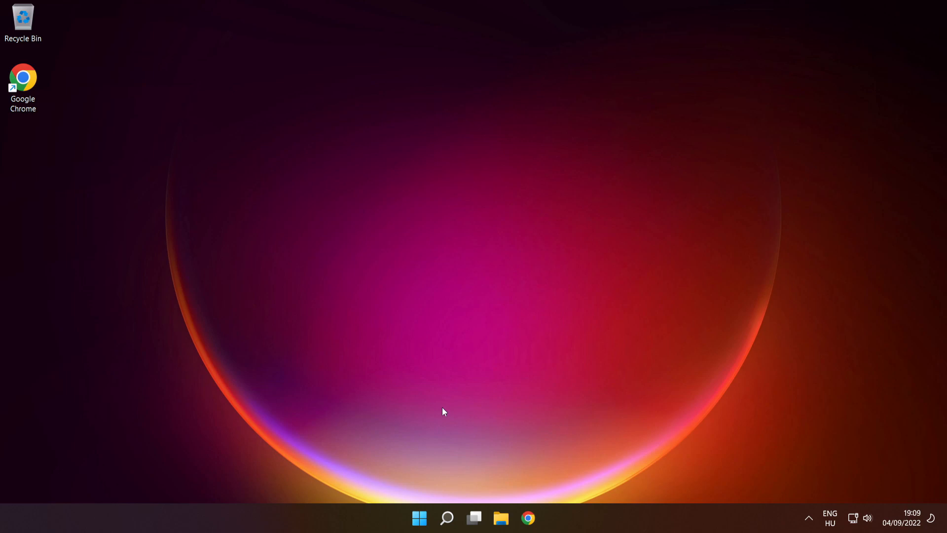
- Find Command Prompt through Windows search and run it as administrator
left_click(446, 518)
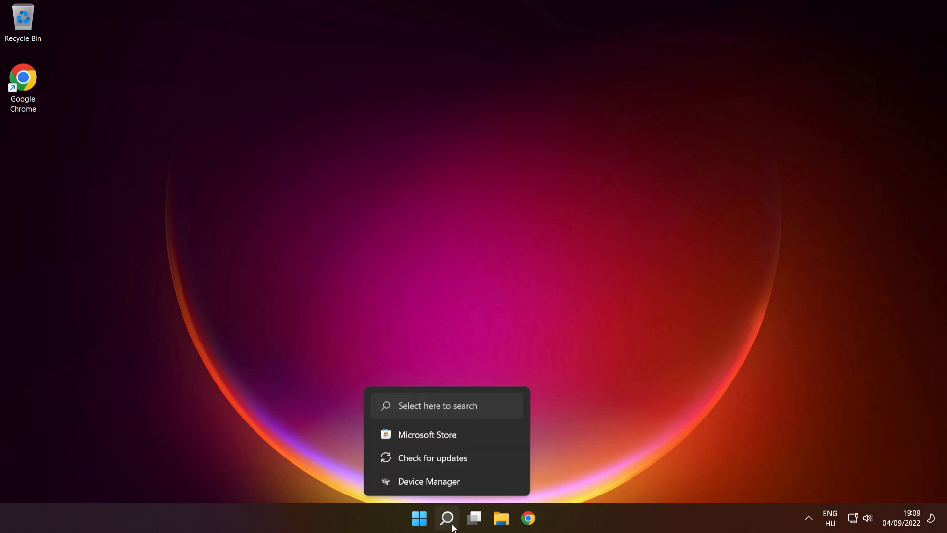
type("Control Panel")
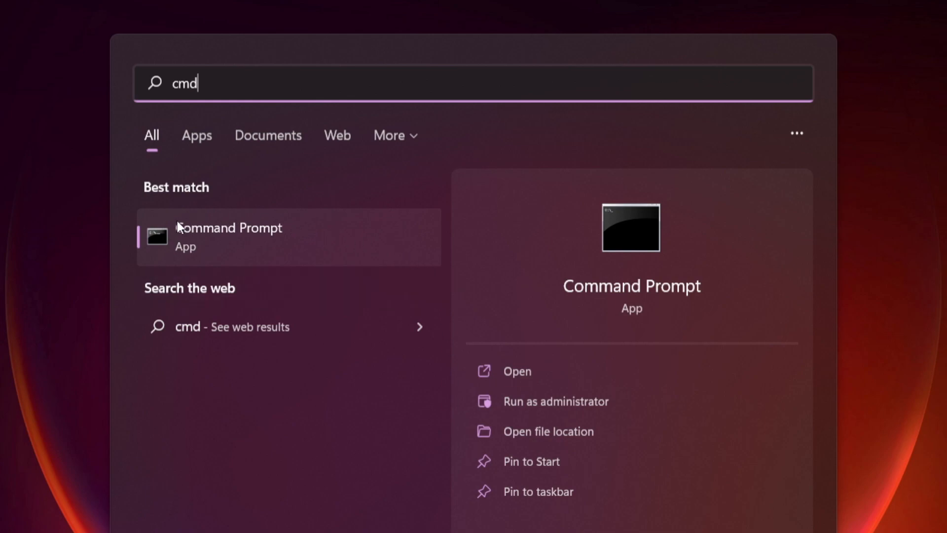
mouse_move(290, 260)
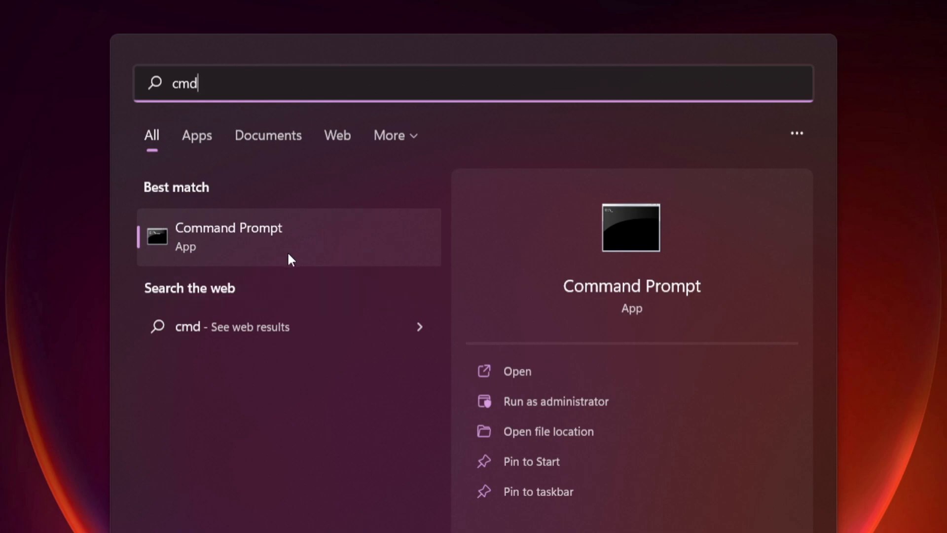
mouse_move(352, 238)
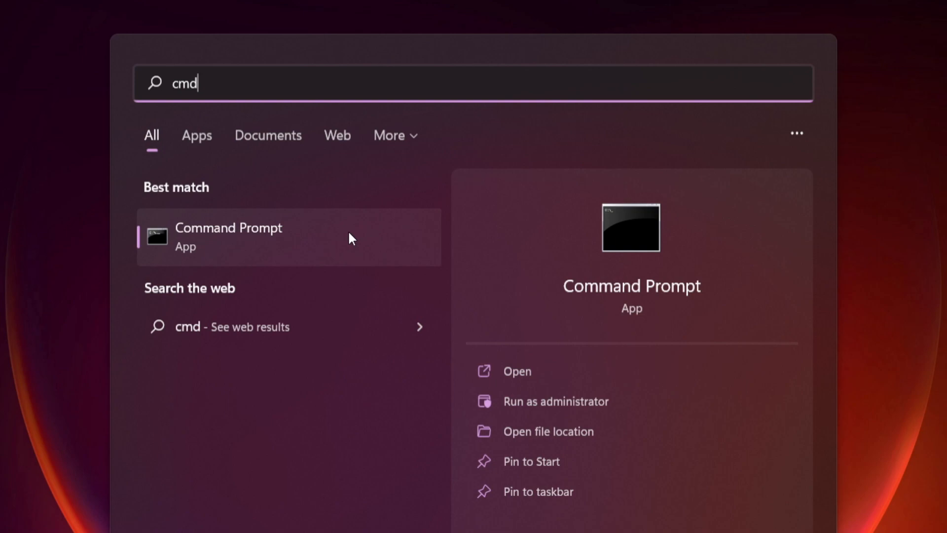
right_click(289, 236)
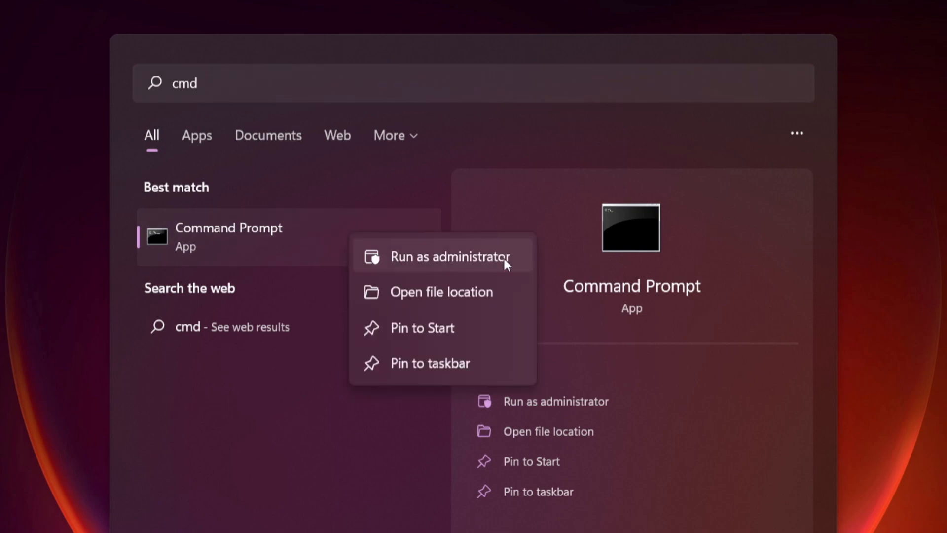
mouse_move(453, 261)
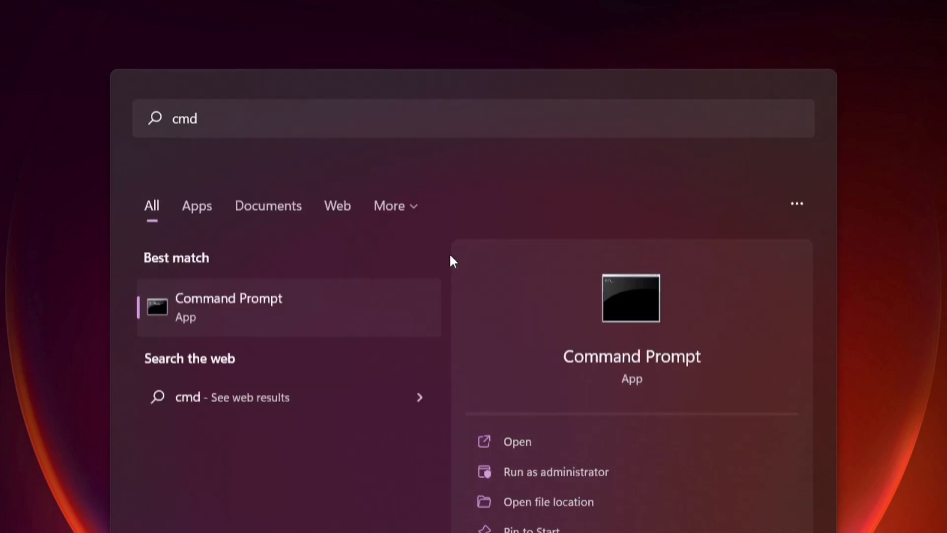
left_click(554, 472)
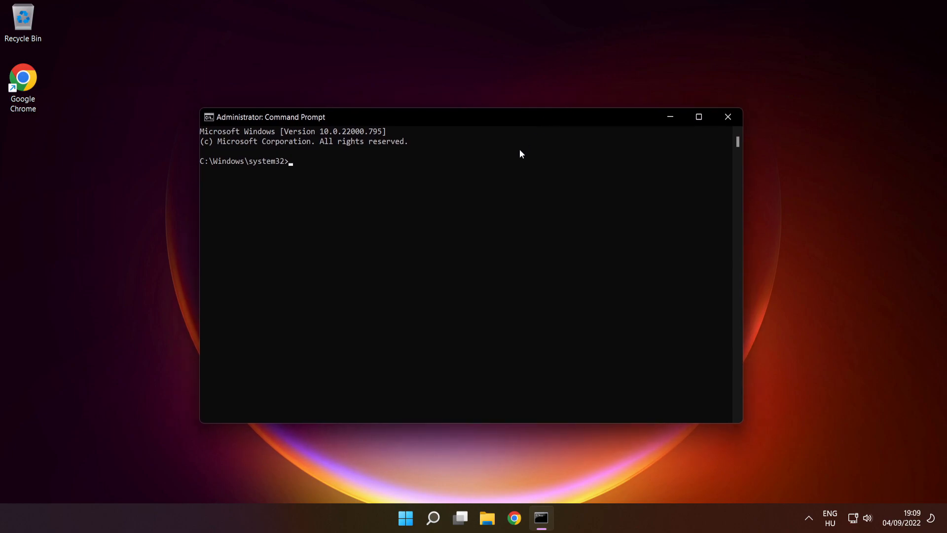
- Run sfc /scannow until verification completes, then close the Command Prompt window
type("sfc")
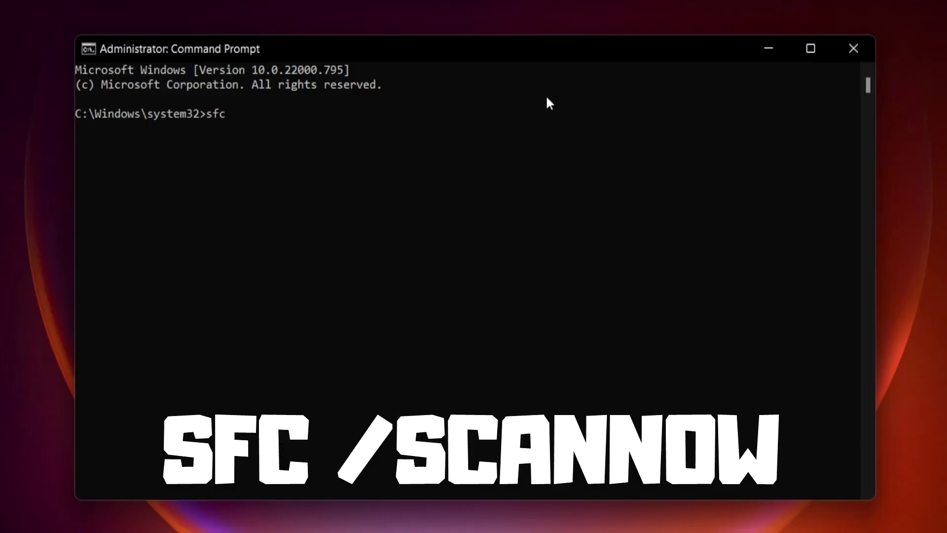
type("/scann")
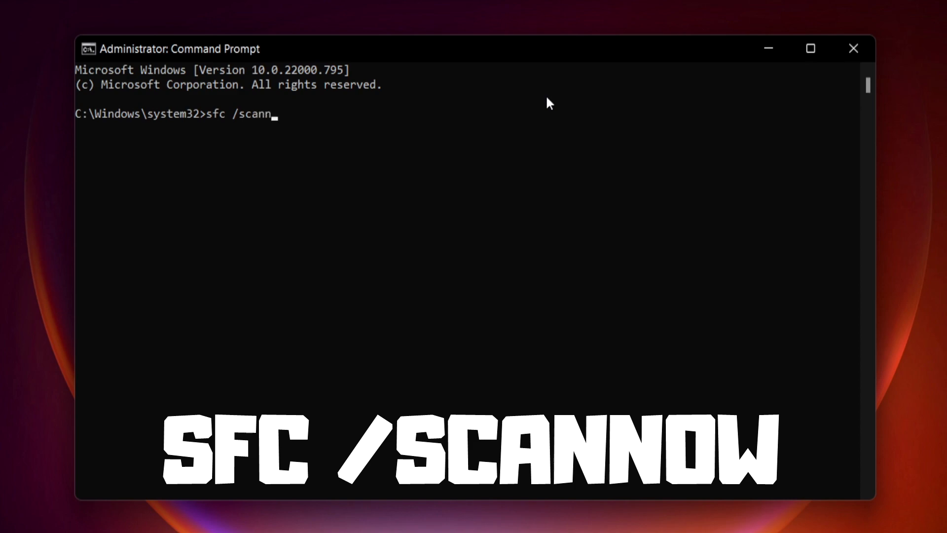
type("ow")
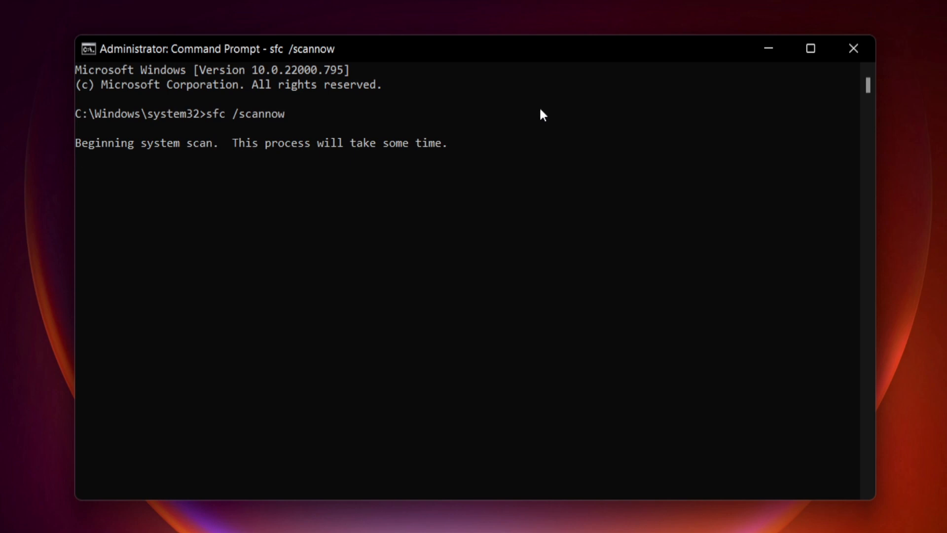
mouse_move(534, 175)
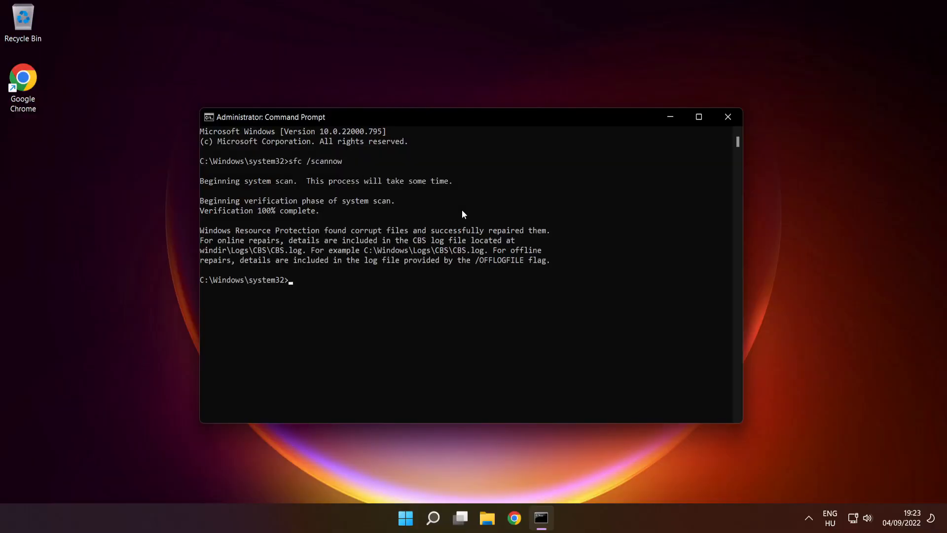
mouse_move(729, 116)
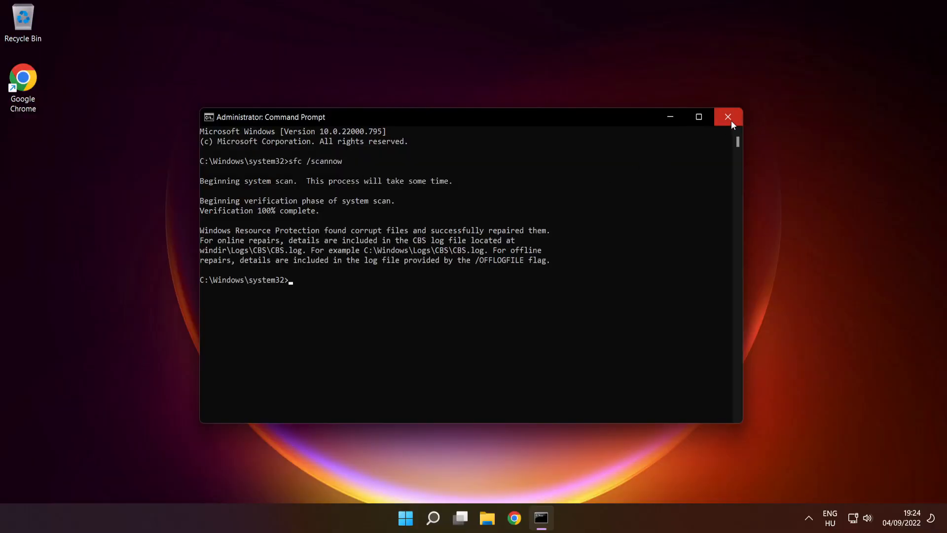
left_click(728, 117)
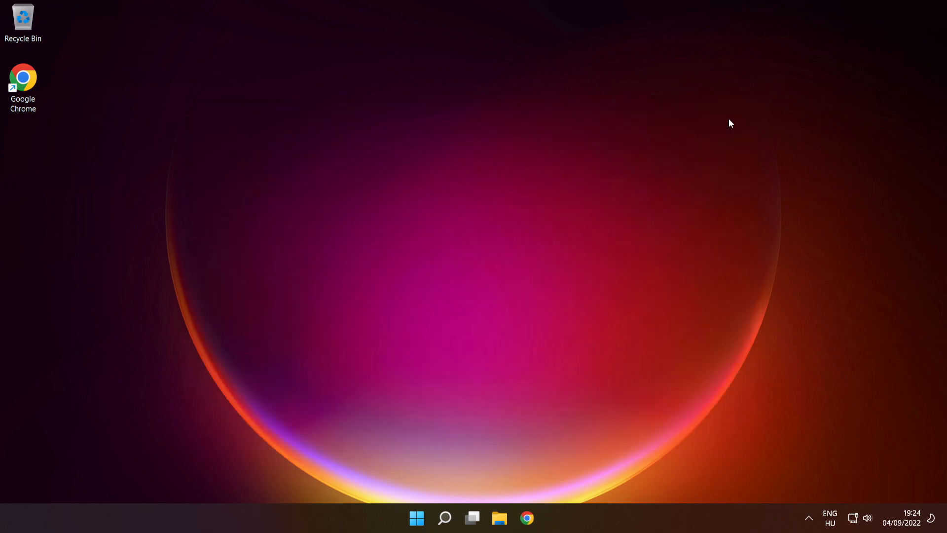
- Open the Start menu's power options to reach Restart
left_click(416, 519)
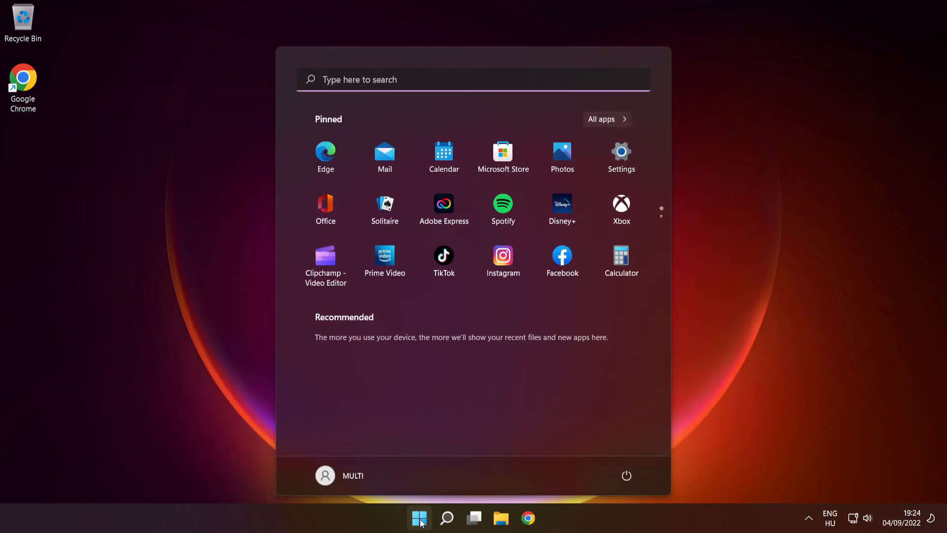
left_click(626, 475)
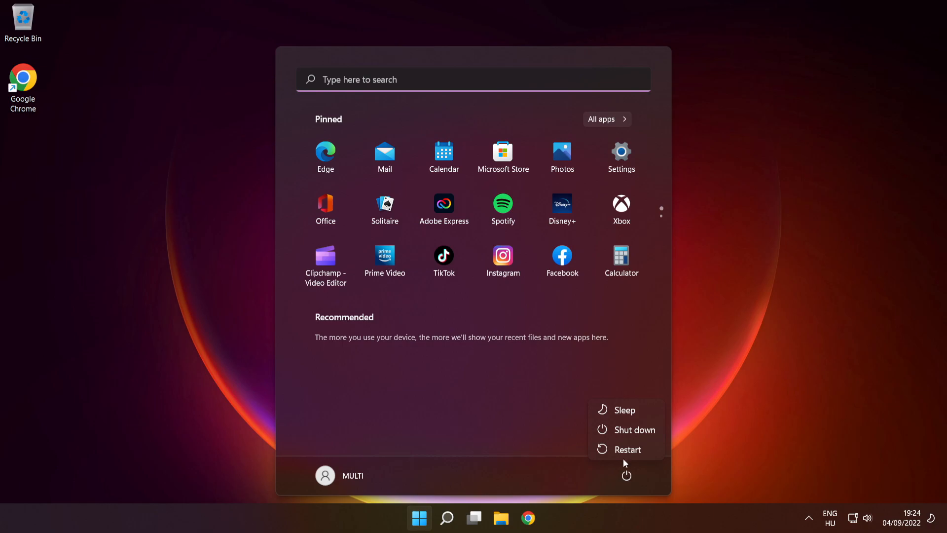
mouse_move(627, 449)
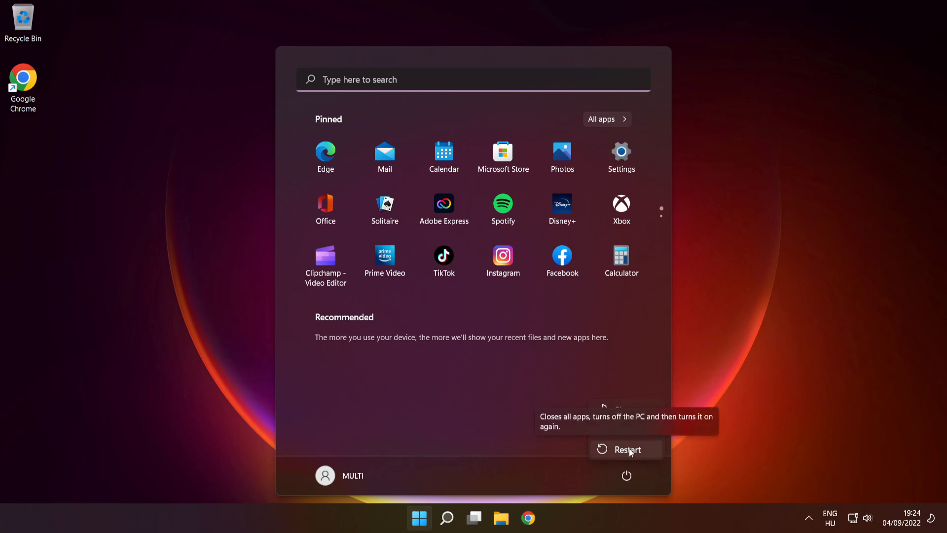